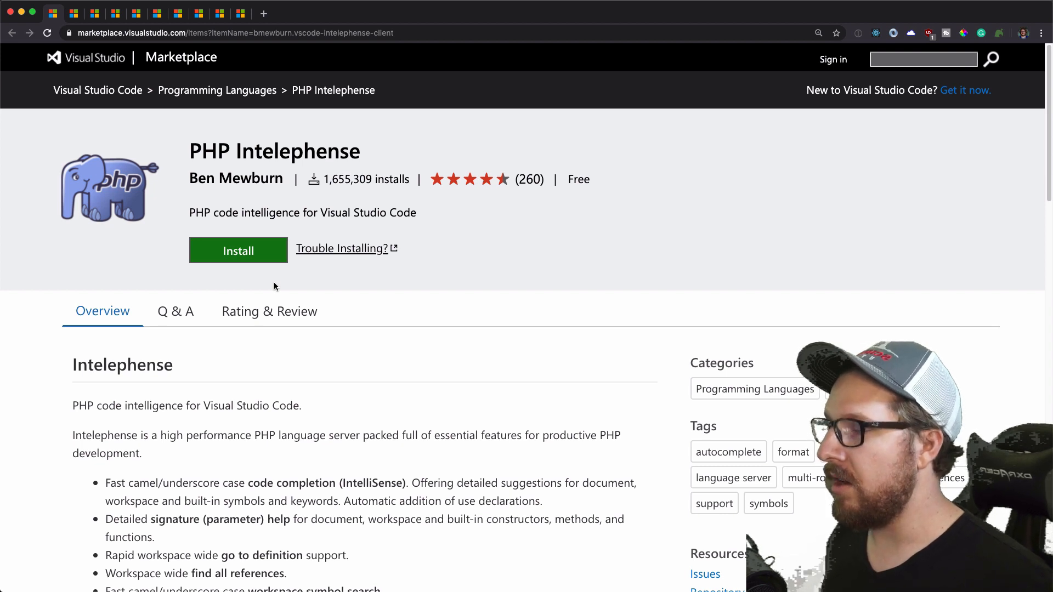
{"action": "mouse_move", "coordinate": [269, 286]}
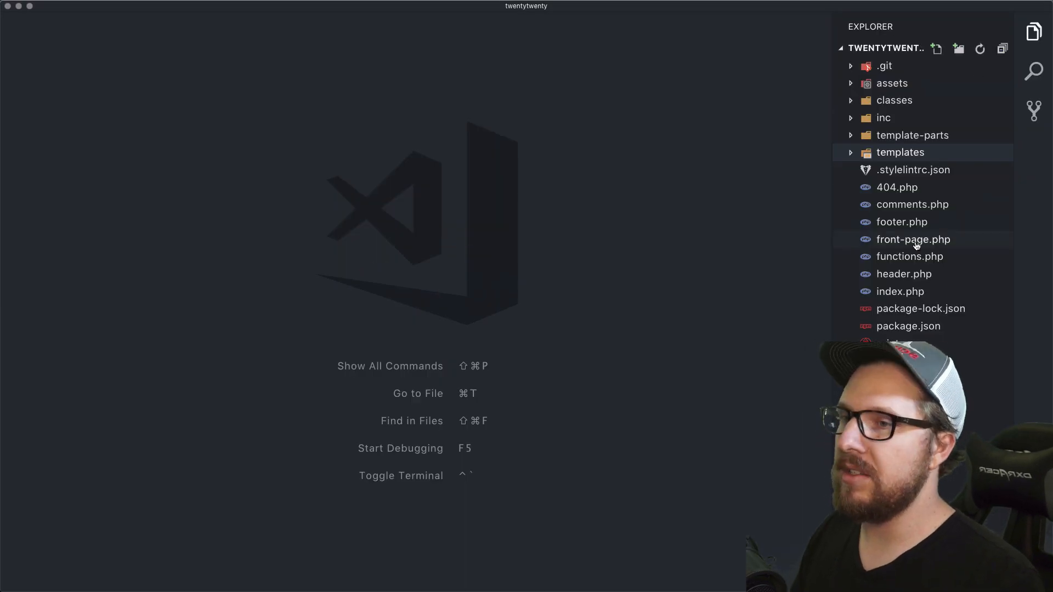
Step: Open functions.php and peek the TwentyTwenty_Script_Loader class definition inline
{"action": "left_click", "coordinate": [909, 255]}
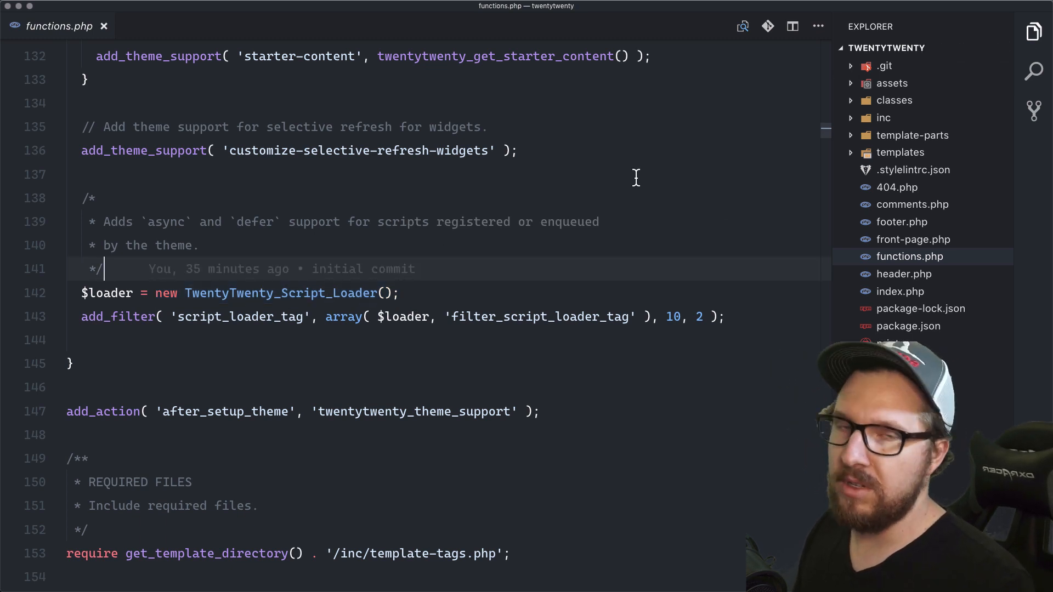
{"action": "mouse_move", "coordinate": [329, 306]}
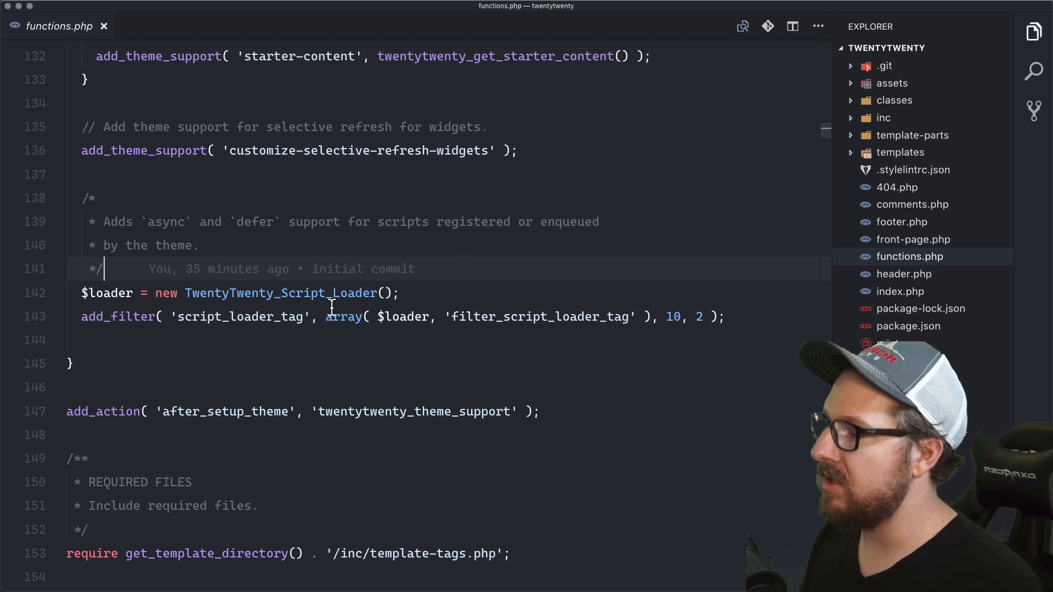
{"action": "right_click", "coordinate": [289, 293]}
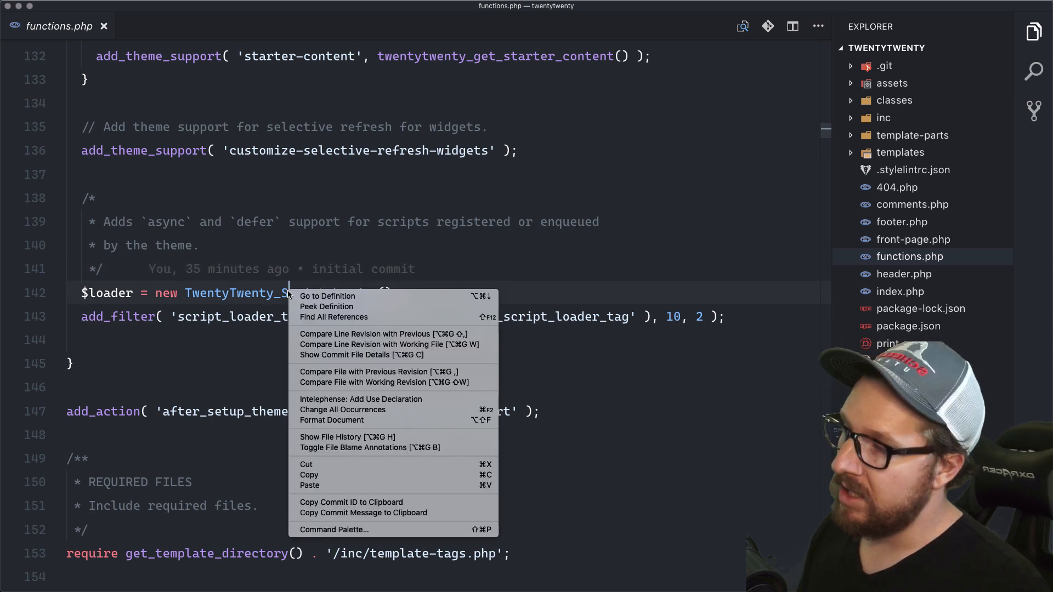
{"action": "mouse_move", "coordinate": [327, 306]}
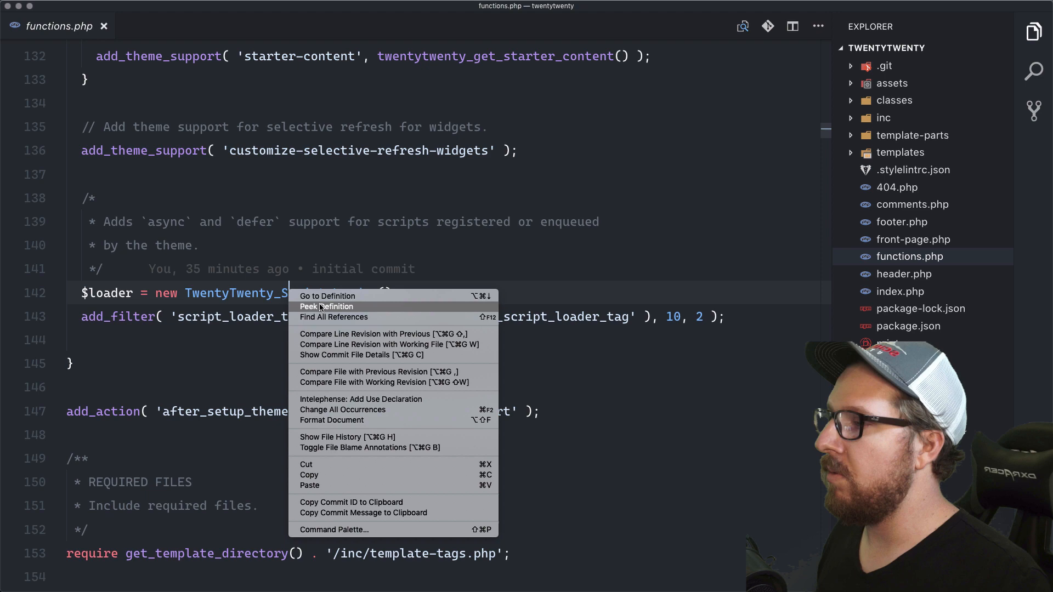
{"action": "left_click", "coordinate": [327, 306]}
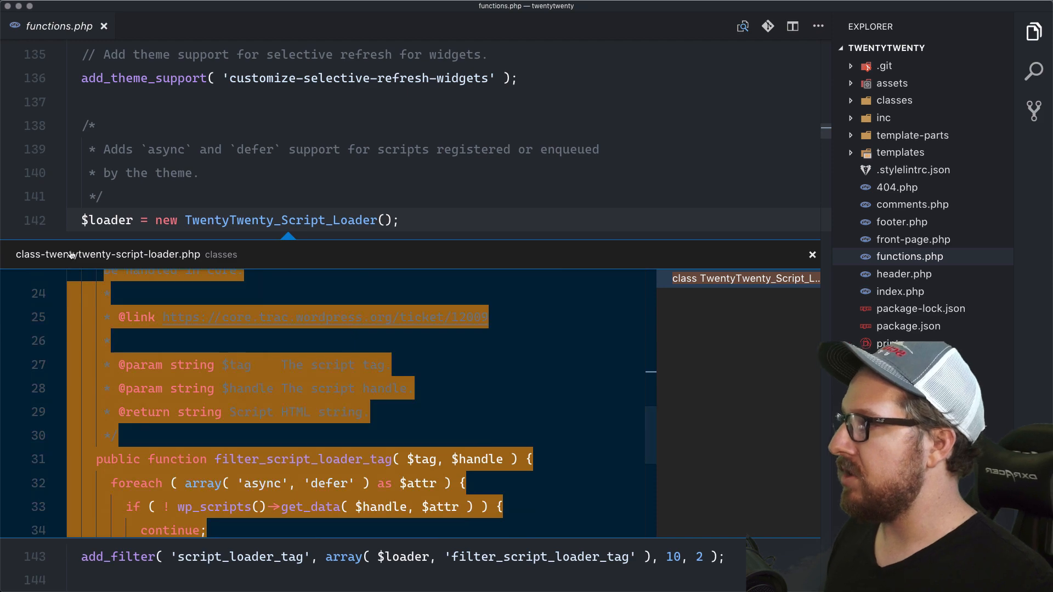
{"action": "scroll", "scroll_direction": "down", "scroll_amount": 3}
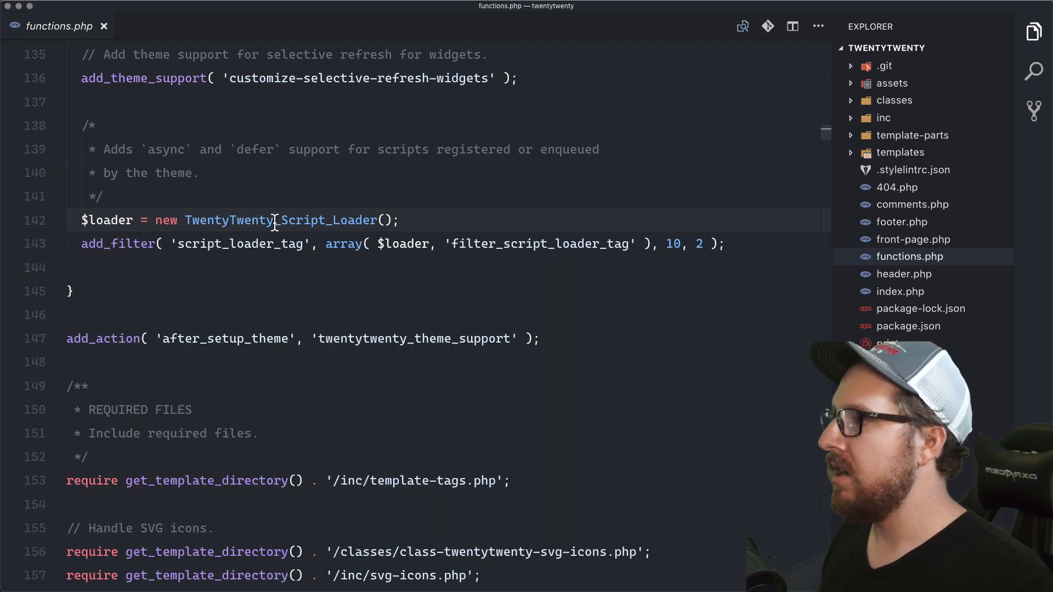
Step: Go to the file defining TwentyTwenty_Script_Loader, then return to functions.php
{"action": "right_click", "coordinate": [275, 221]}
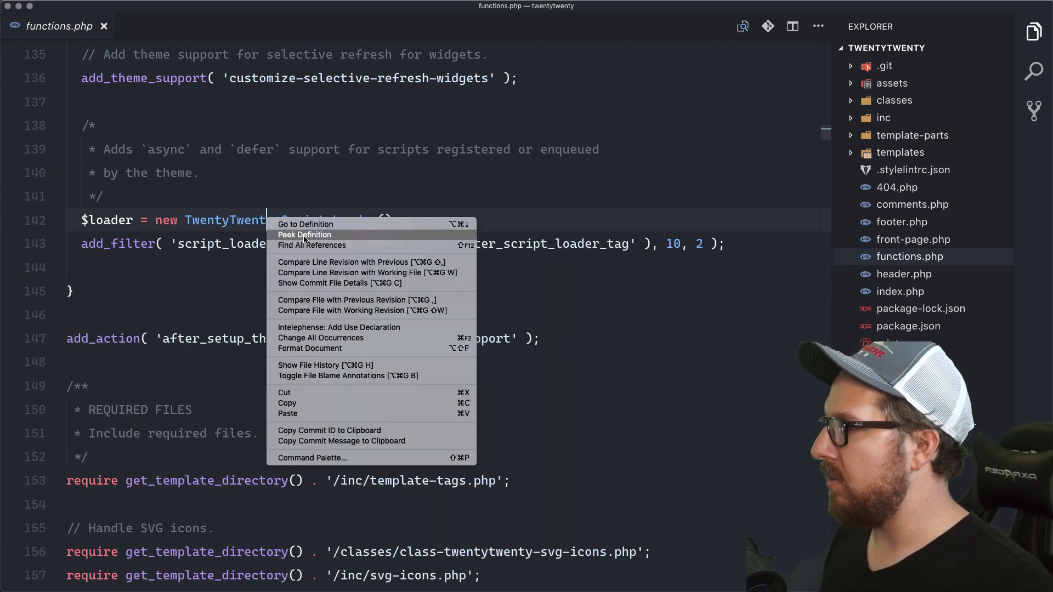
{"action": "left_click", "coordinate": [305, 224]}
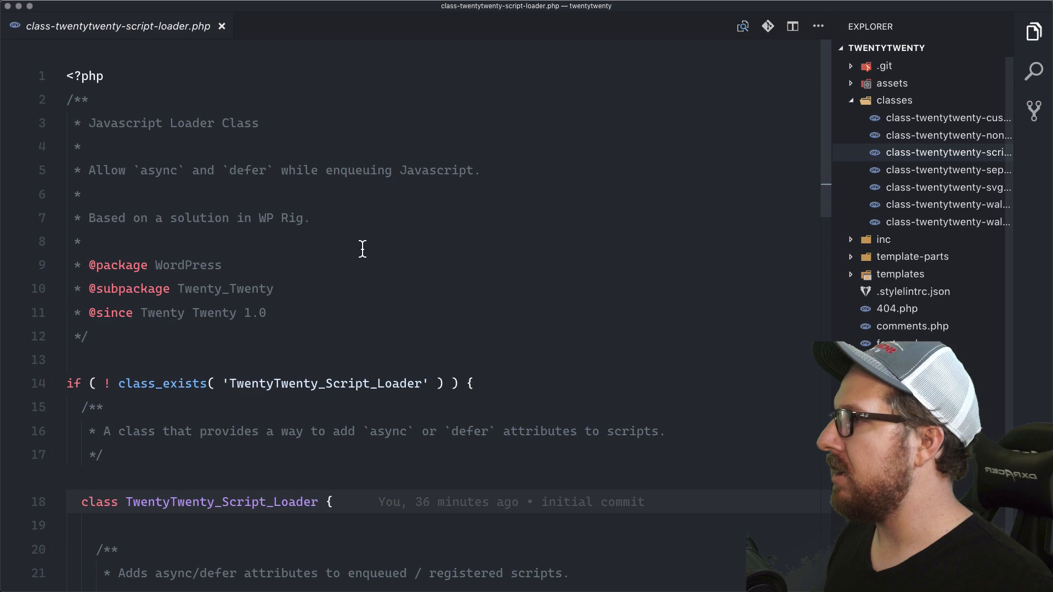
{"action": "scroll", "scroll_direction": "down", "scroll_amount": 3}
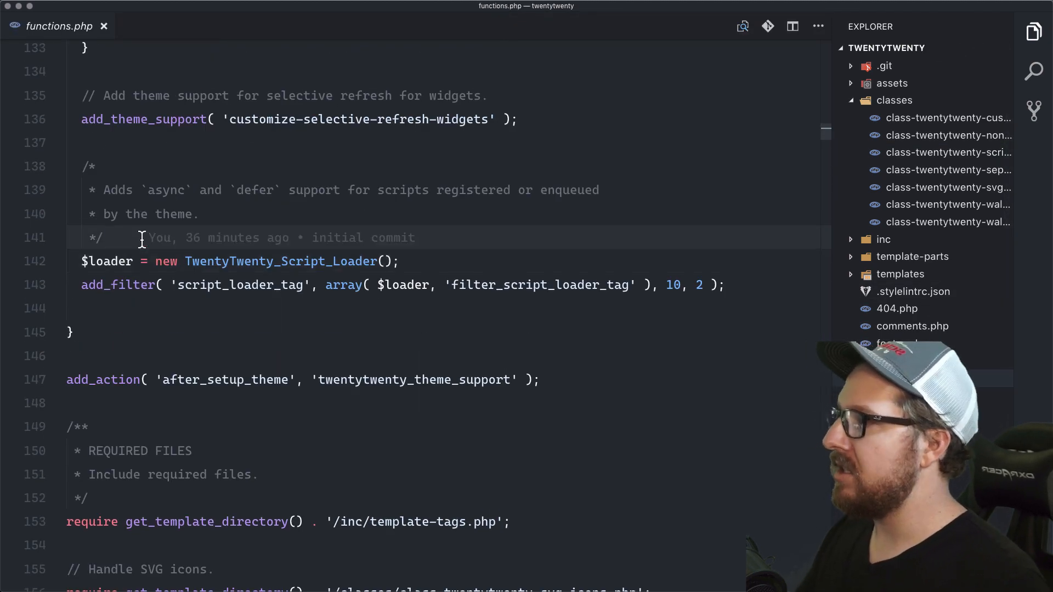
Step: Add an echo 'hi' line above the loader code and drop its semicolon to raise a syntax error
{"action": "key", "text": "Enter"}
{"action": "type", "text": "echo '"}
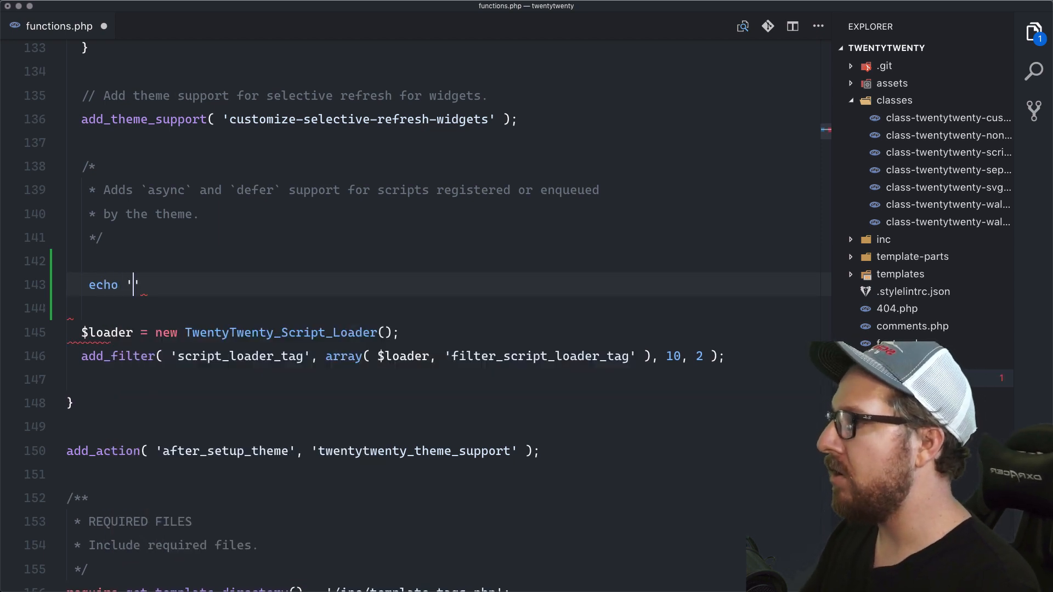
{"action": "type", "text": "hi"}
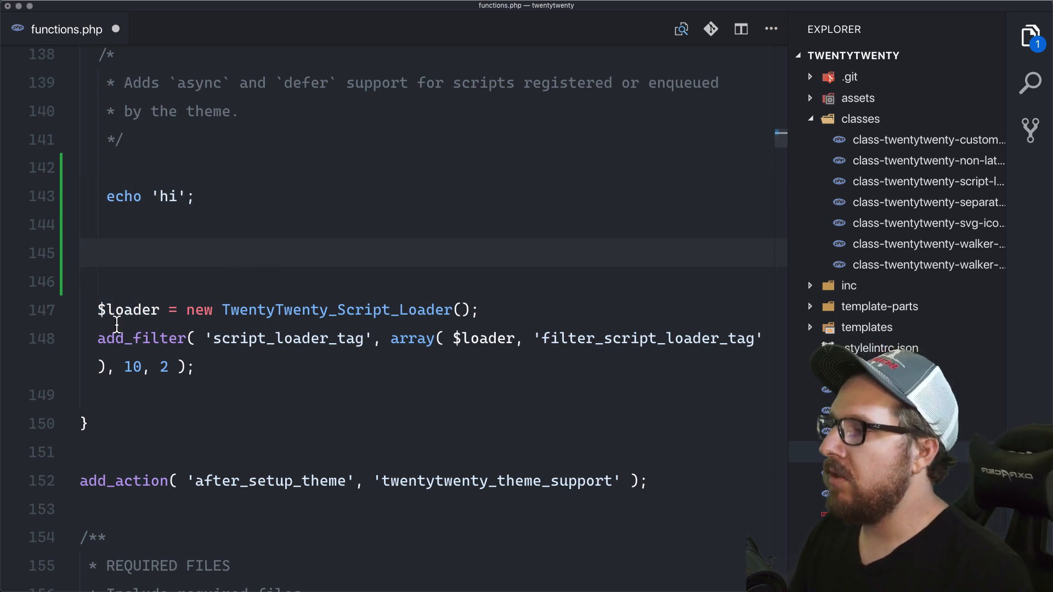
{"action": "double_click", "coordinate": [129, 309]}
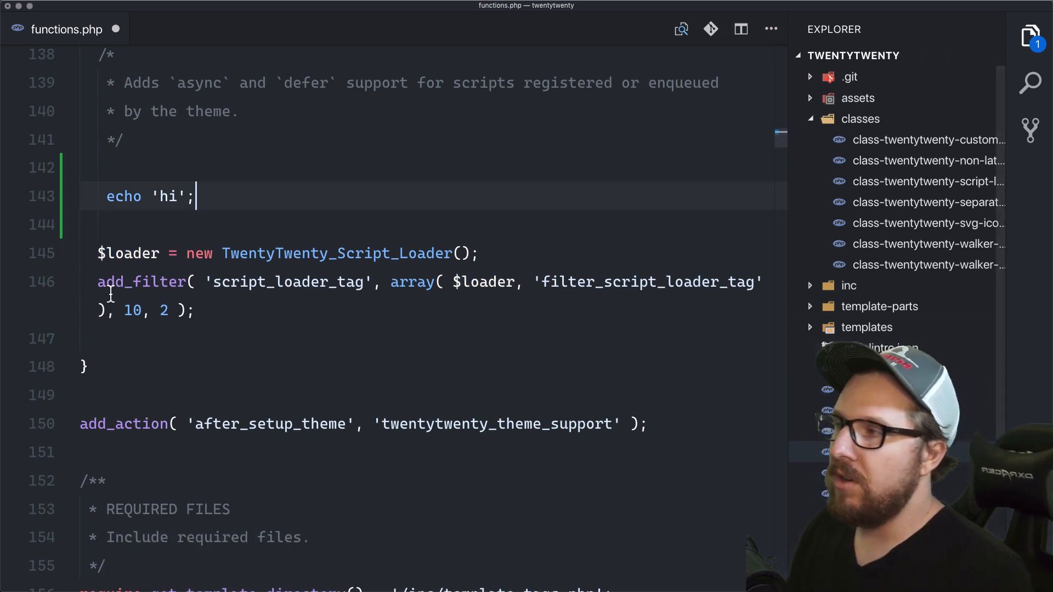
{"action": "key", "text": "Backspace"}
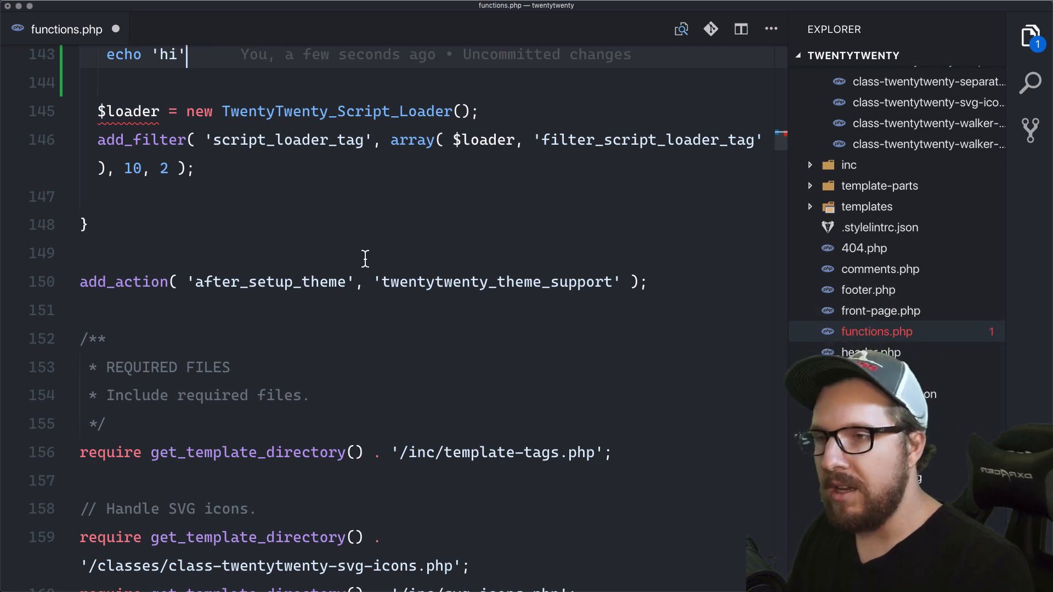
{"action": "mouse_move", "coordinate": [358, 250]}
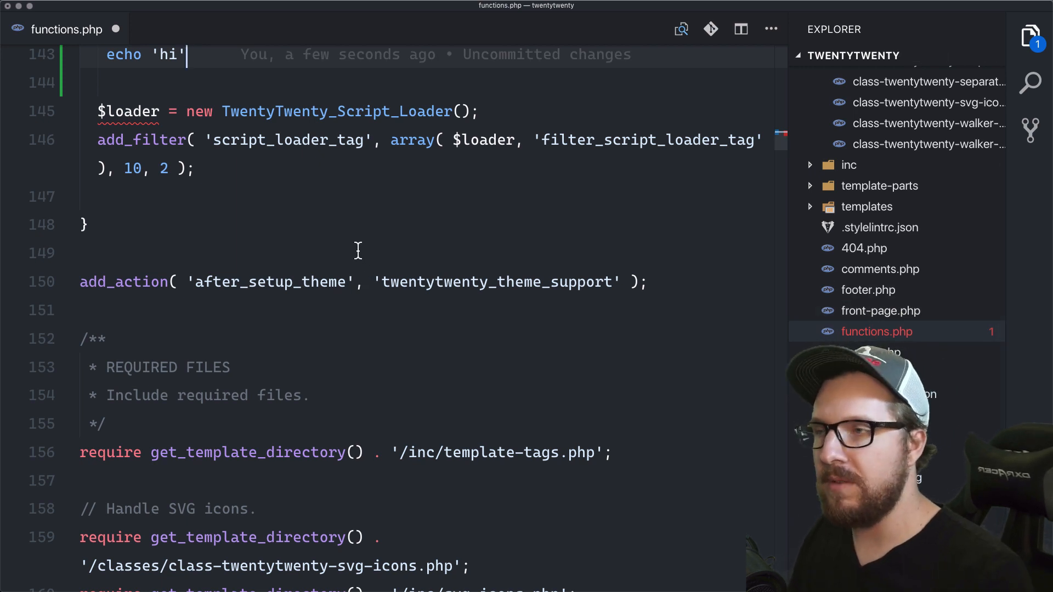
Step: Expand the templates folder in the Explorer to see the flagged file
{"action": "left_click", "coordinate": [867, 207]}
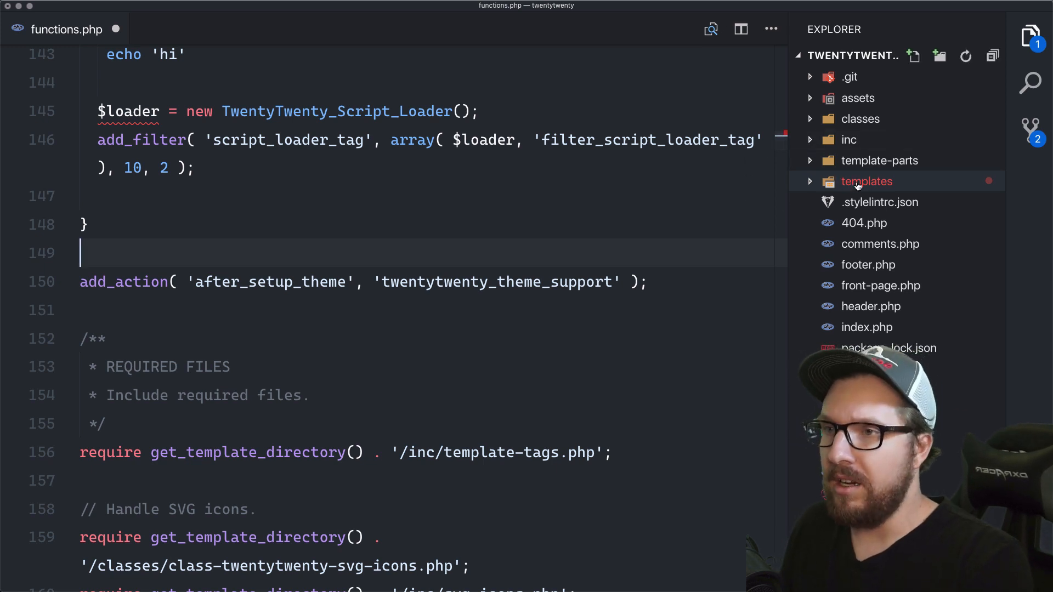
{"action": "left_click", "coordinate": [867, 181]}
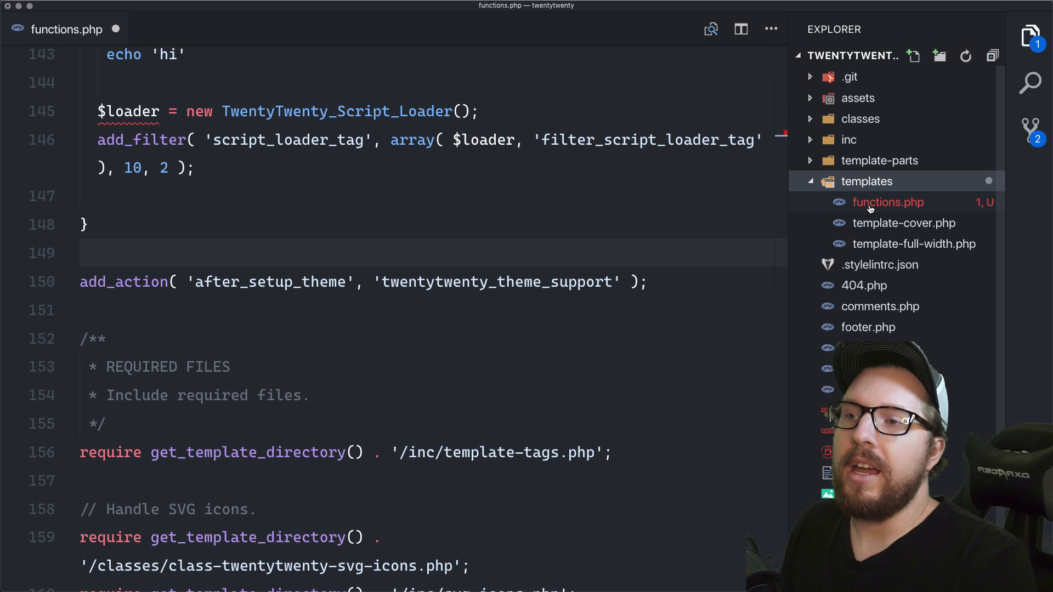
{"action": "mouse_move", "coordinate": [887, 202]}
{"action": "type", "text": ";"}
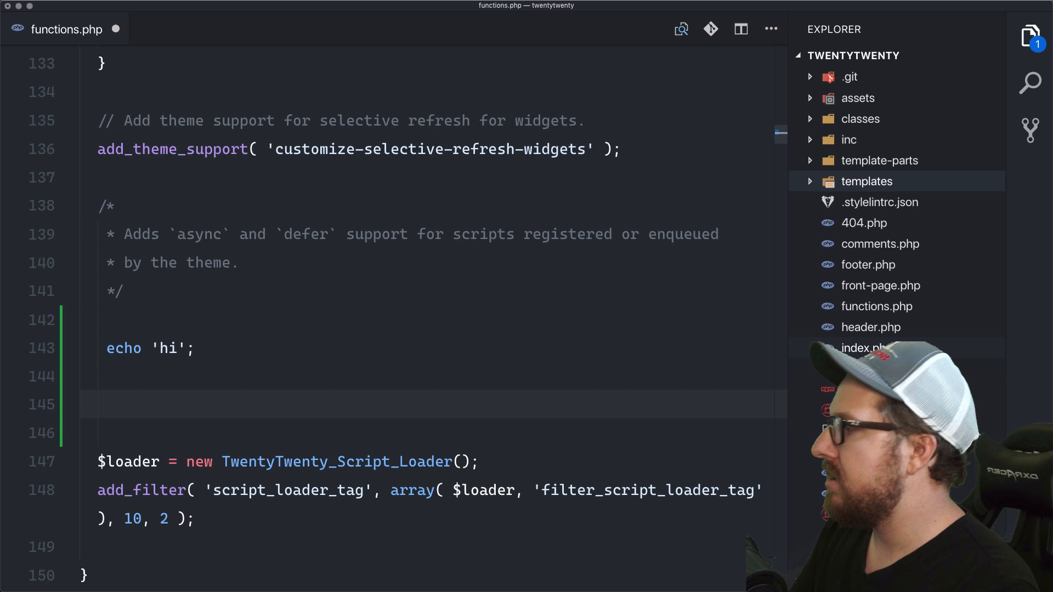
Step: Type date() to show its hover documentation, then undo the test lines in functions.php
{"action": "type", "text": "date("}
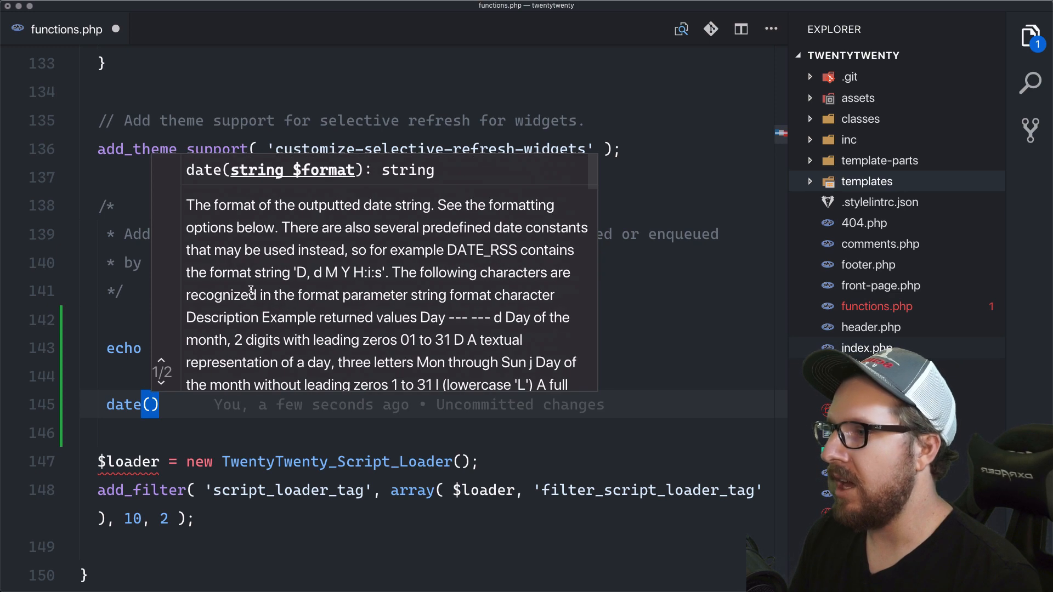
{"action": "scroll", "scroll_direction": "down", "scroll_amount": 3}
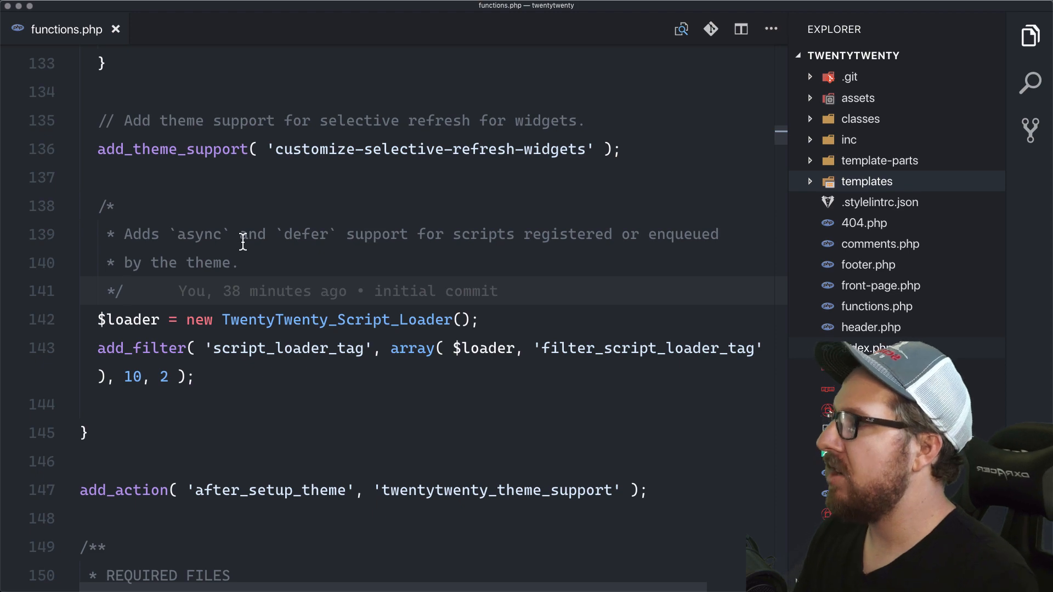
Step: Give twentytwenty_theme_support $param1 = [] and $param2 = true and start a /** docblock, then undo it
{"action": "scroll", "scroll_direction": "up", "scroll_amount": 3}
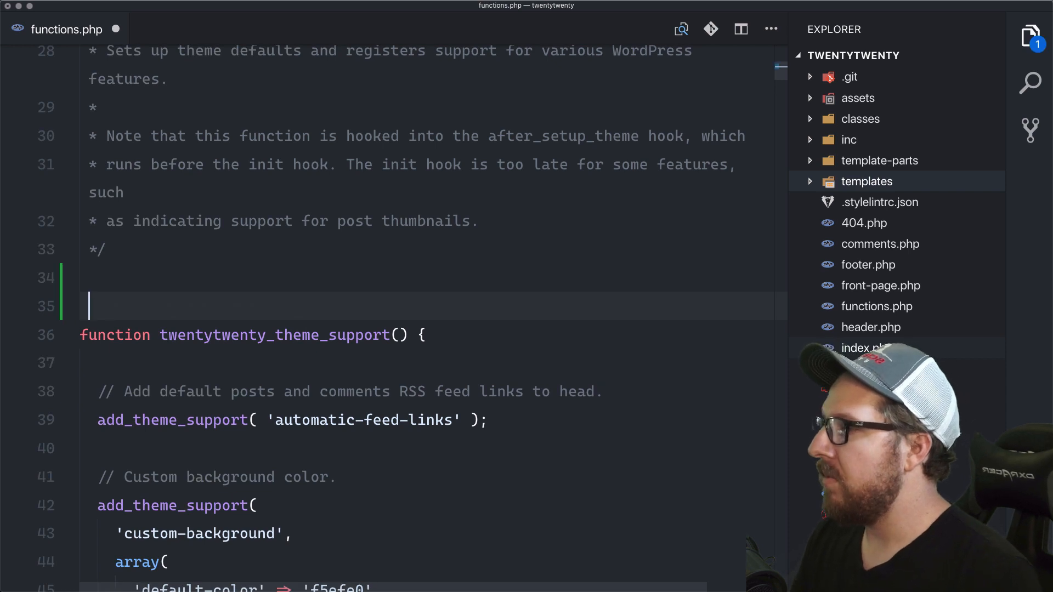
{"action": "scroll", "scroll_direction": "down", "scroll_amount": 3}
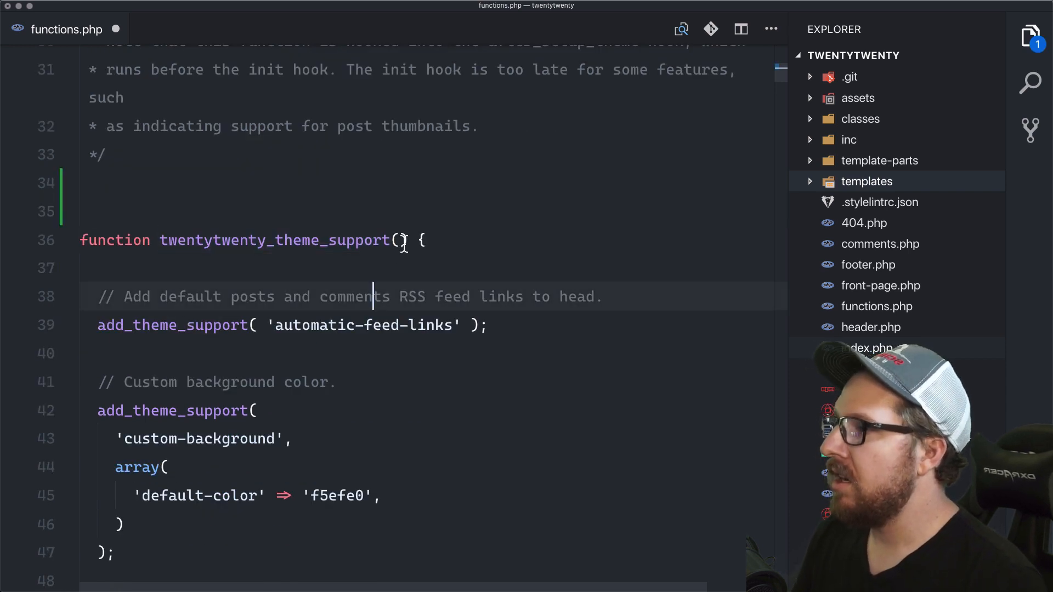
{"action": "type", "text": "$pa"}
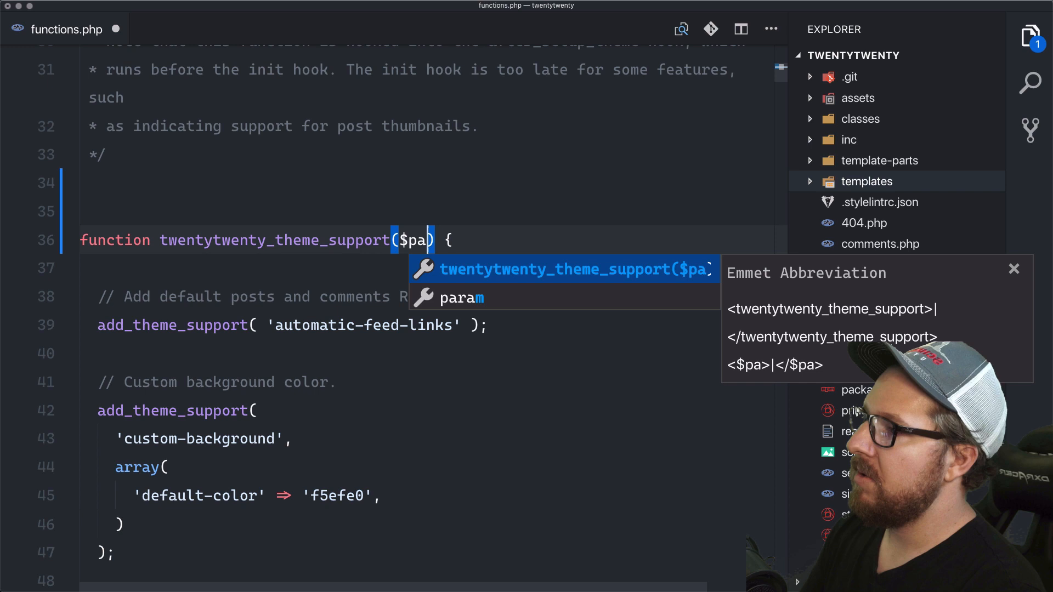
{"action": "type", "text": "param1 = [], $pa"}
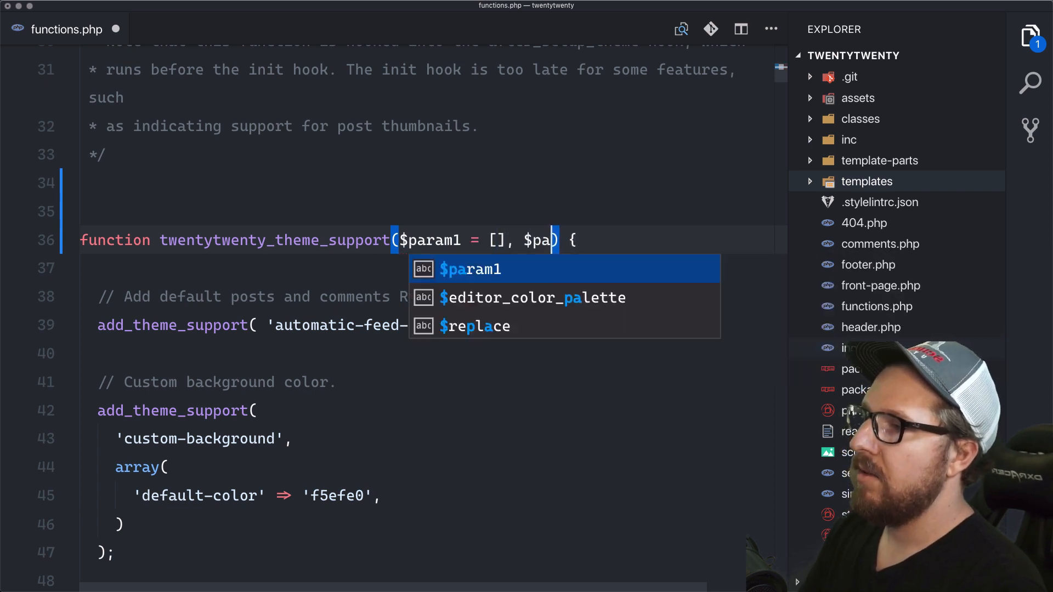
{"action": "type", "text": "ram2 = true"}
{"action": "left_click", "coordinate": [433, 212]}
{"action": "type", "text": "//"}
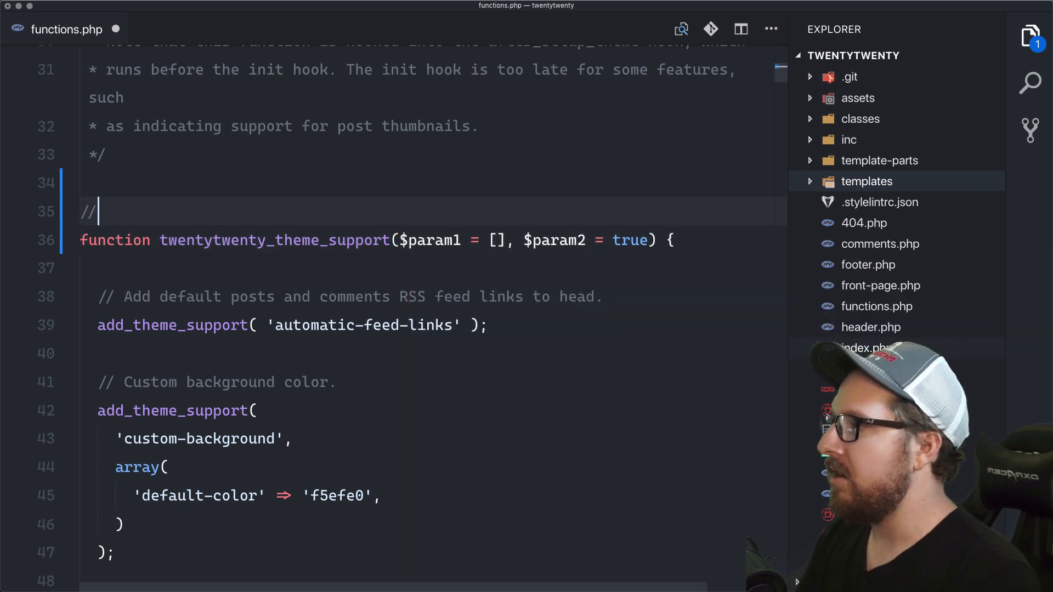
{"action": "type", "text": "*"}
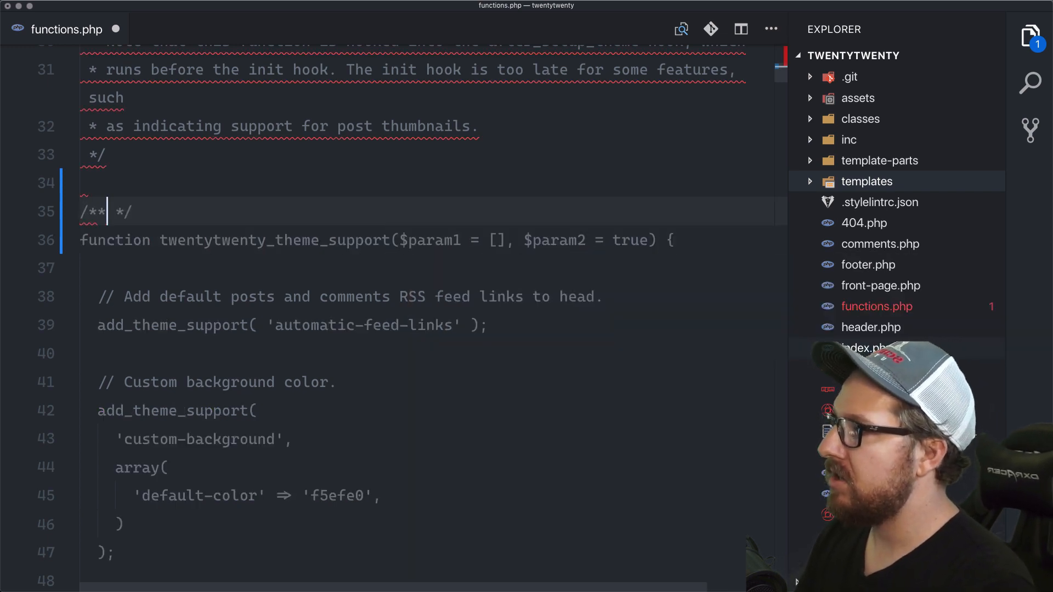
{"action": "type", "text": "/**"}
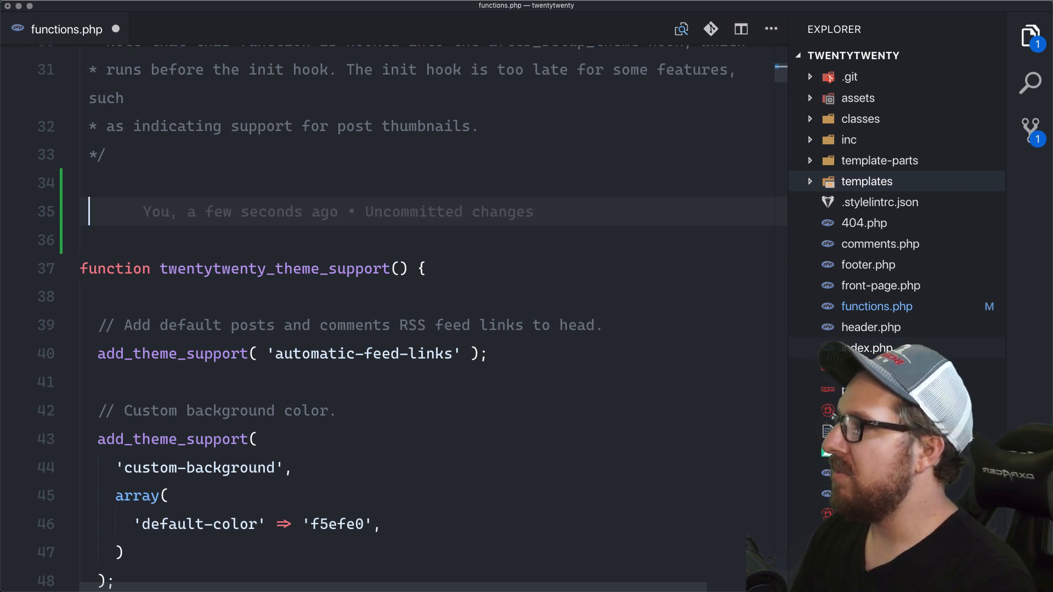
{"action": "type", "text": "the_tit"}
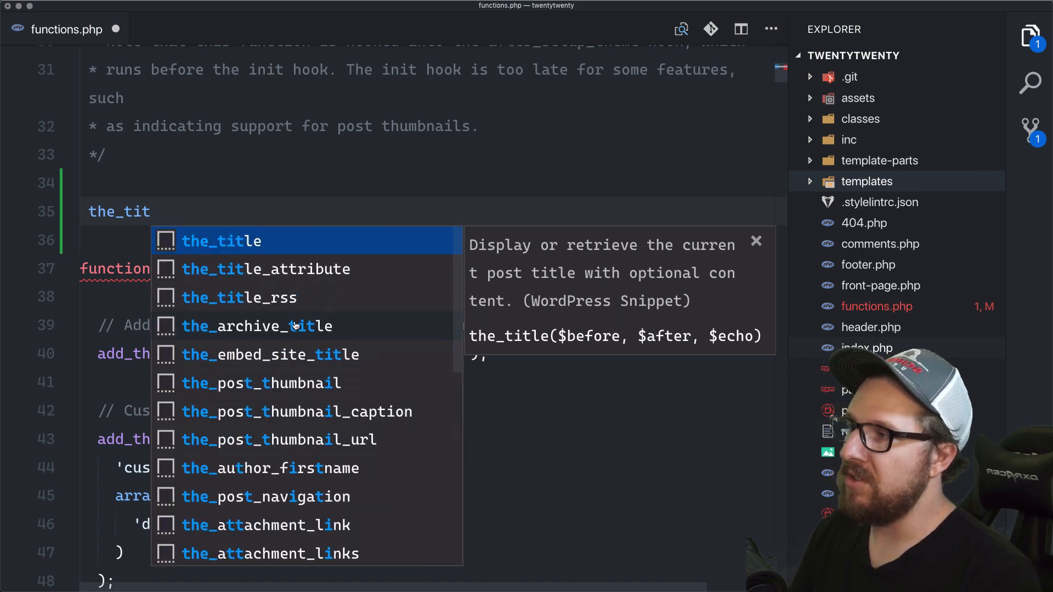
{"action": "left_click", "coordinate": [222, 240]}
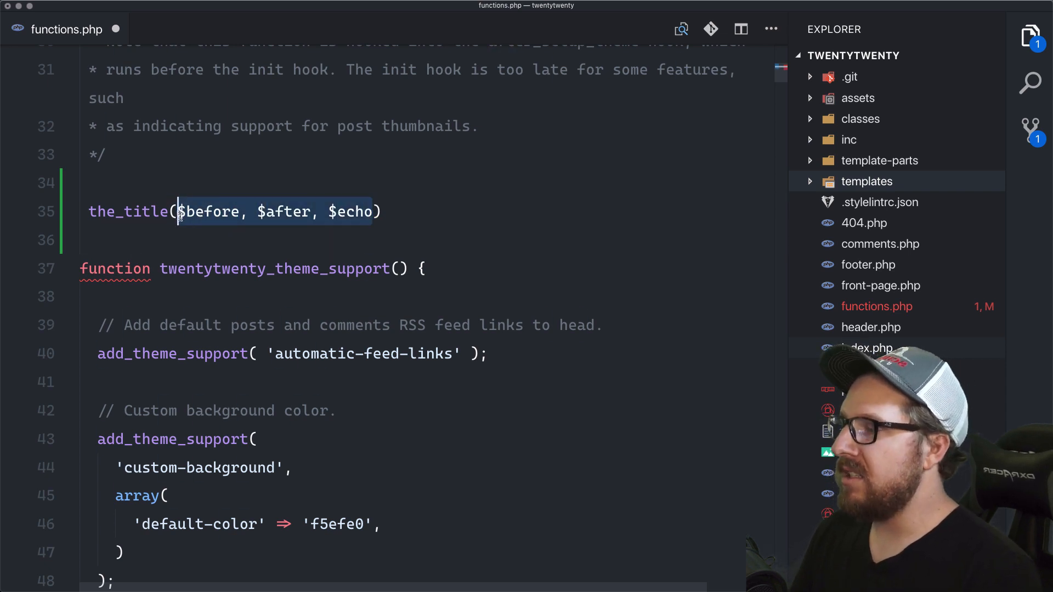
{"action": "key", "text": "Delete"}
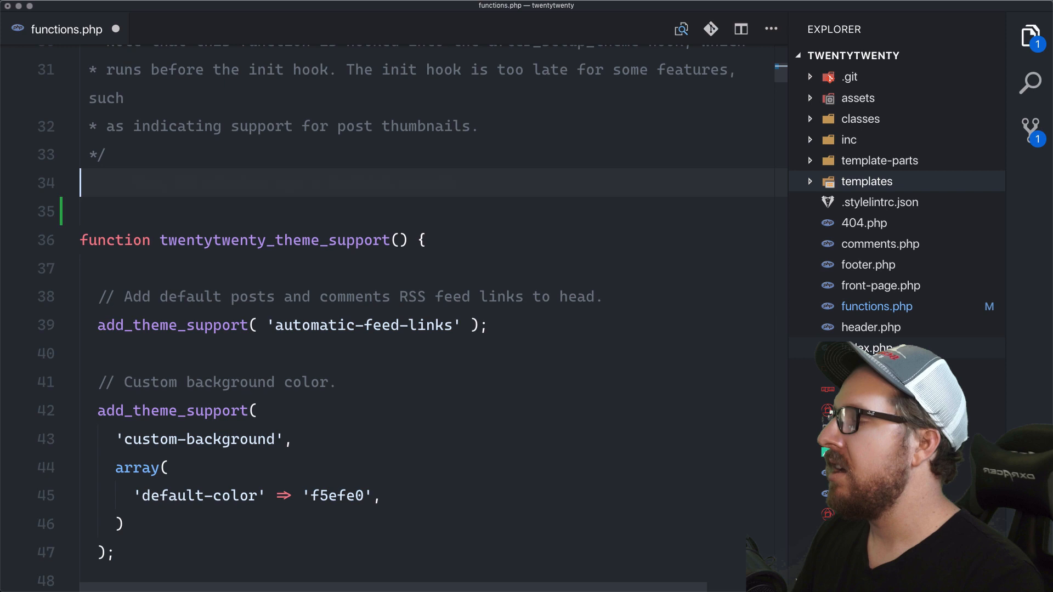
{"action": "type", "text": "gallery_shortcode($attr"}
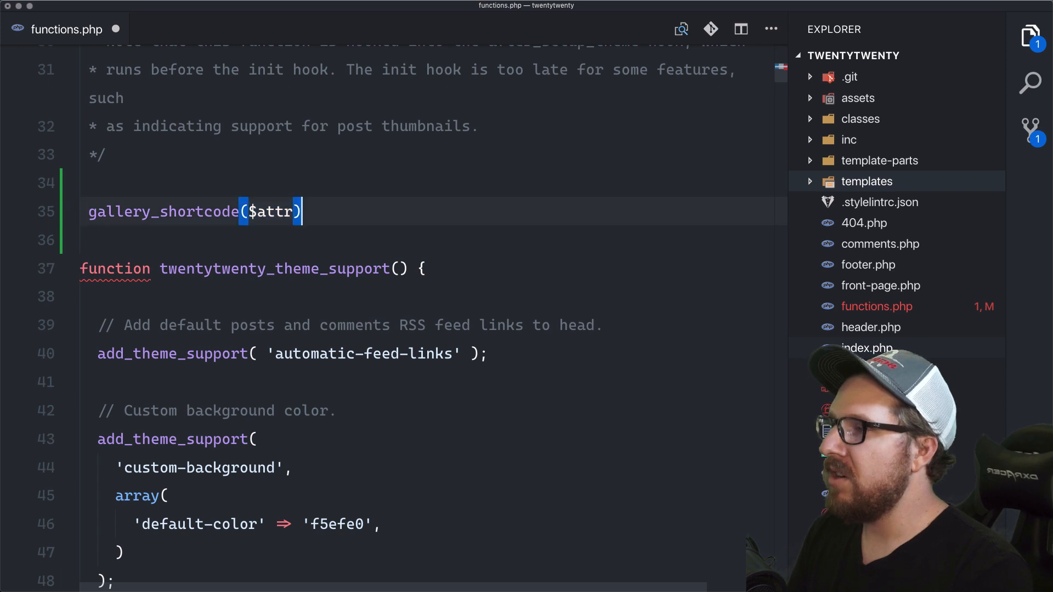
{"action": "type", "text": "g"}
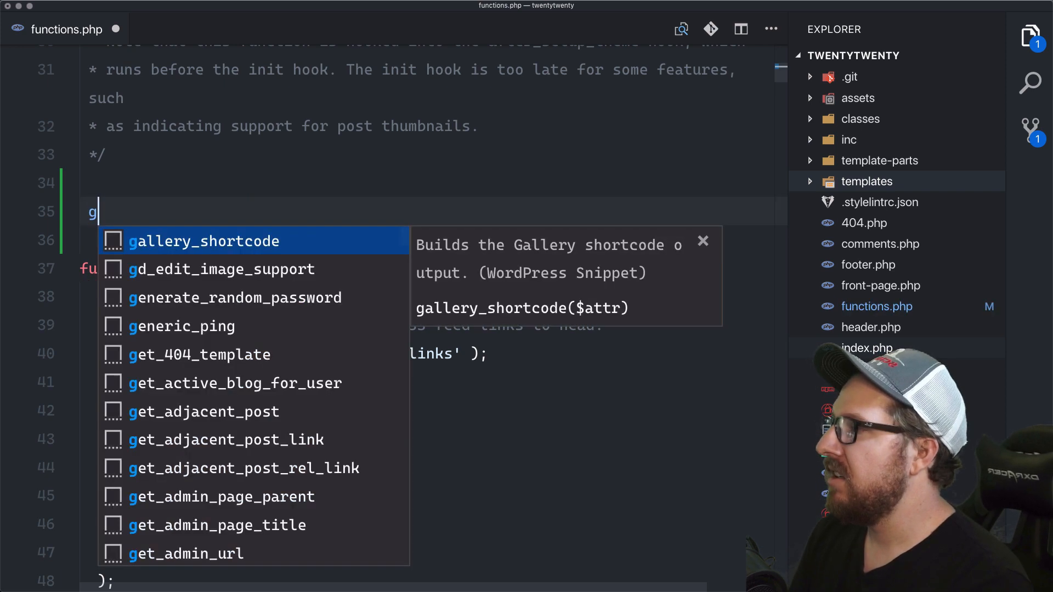
{"action": "type", "text": "et"}
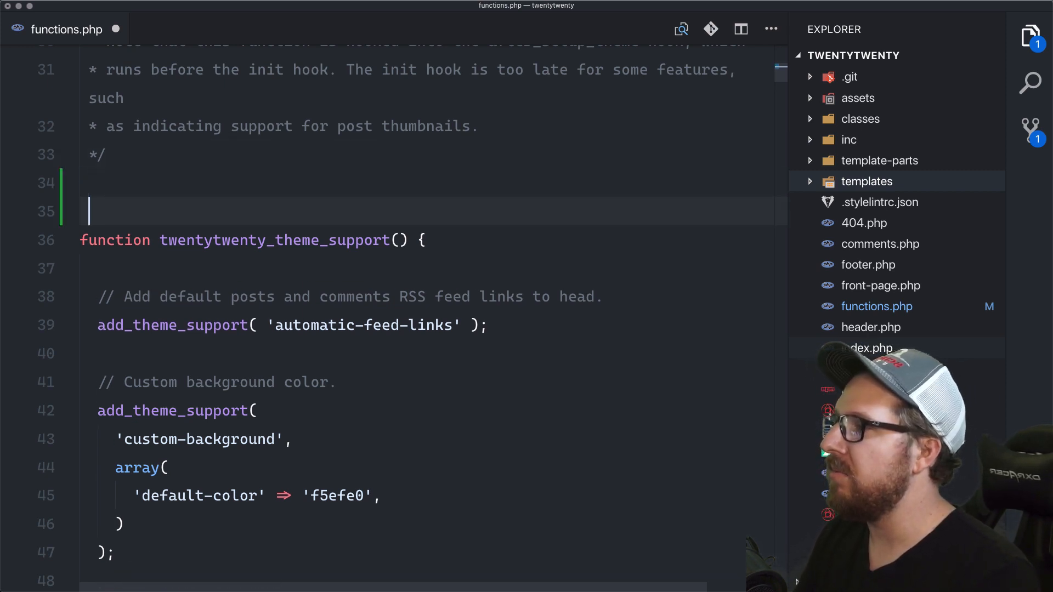
{"action": "key", "text": "enter"}
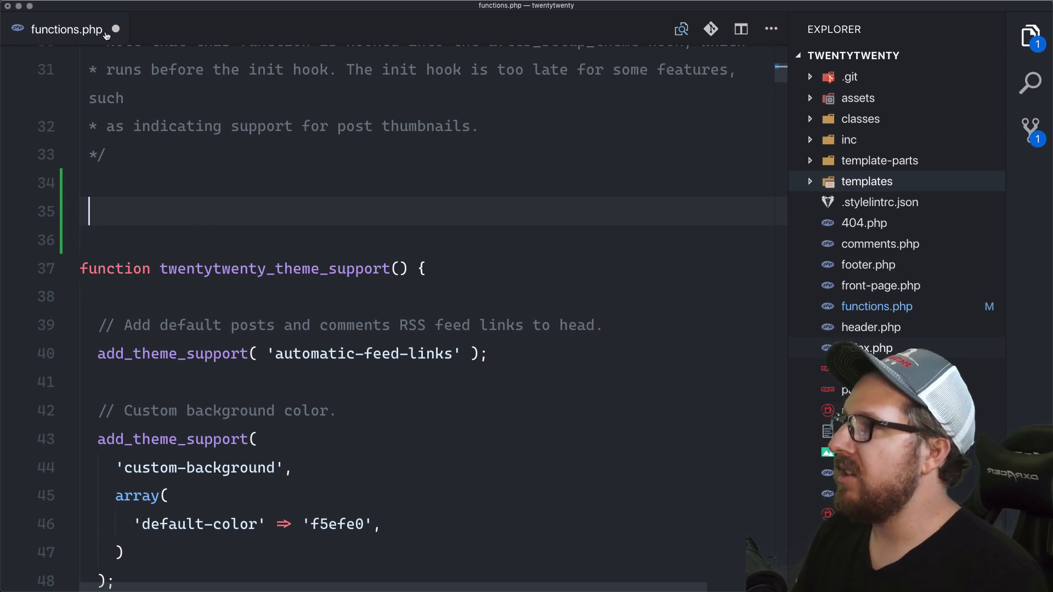
{"action": "left_click", "coordinate": [106, 29]}
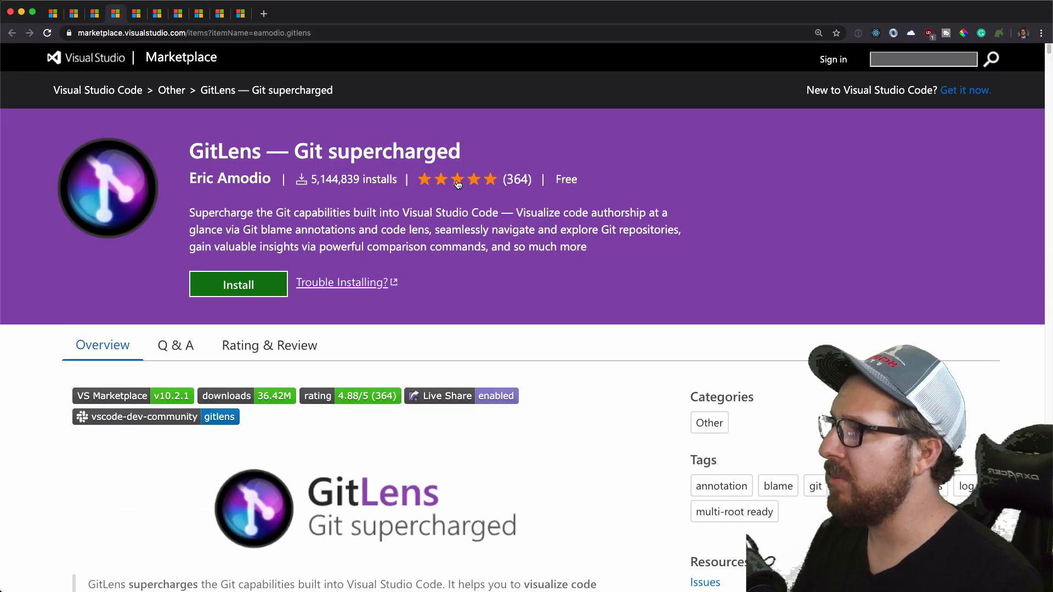
{"action": "mouse_move", "coordinate": [465, 148]}
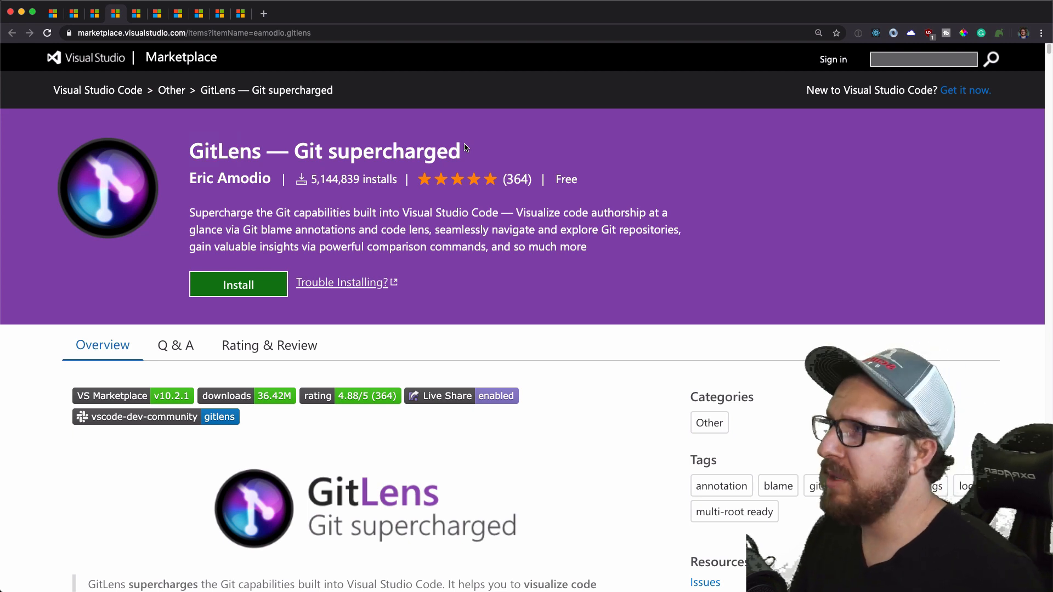
Step: View the GitLens — Git supercharged extension page on the VS Code Marketplace
{"action": "left_click_drag", "start_coordinate": [215, 151], "coordinate": [460, 150]}
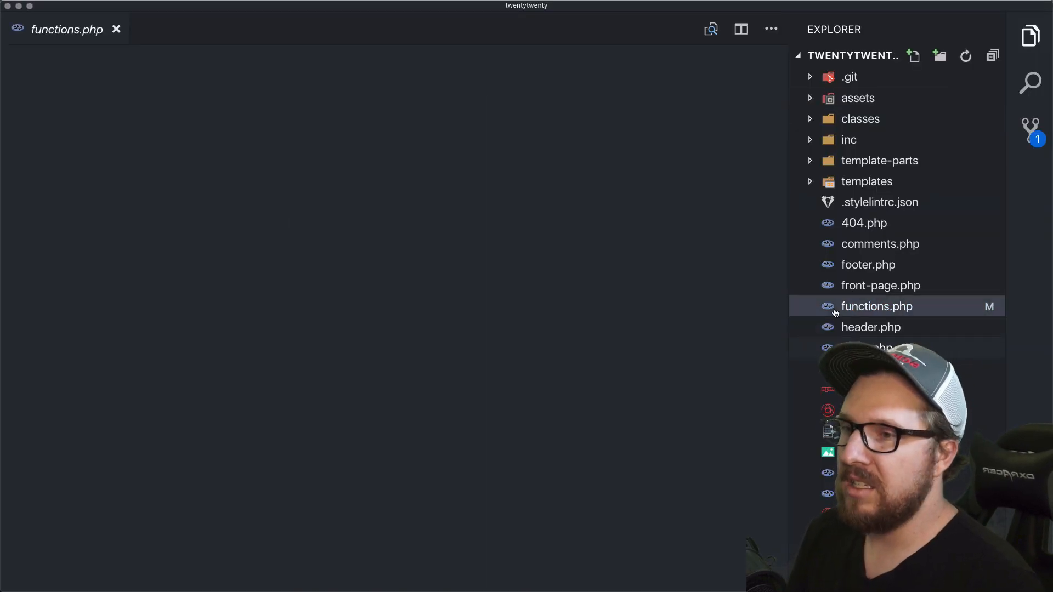
Step: Reopen functions.php and inspect the initial commit behind line 35 via the GitLens hover
{"action": "left_click", "coordinate": [877, 307]}
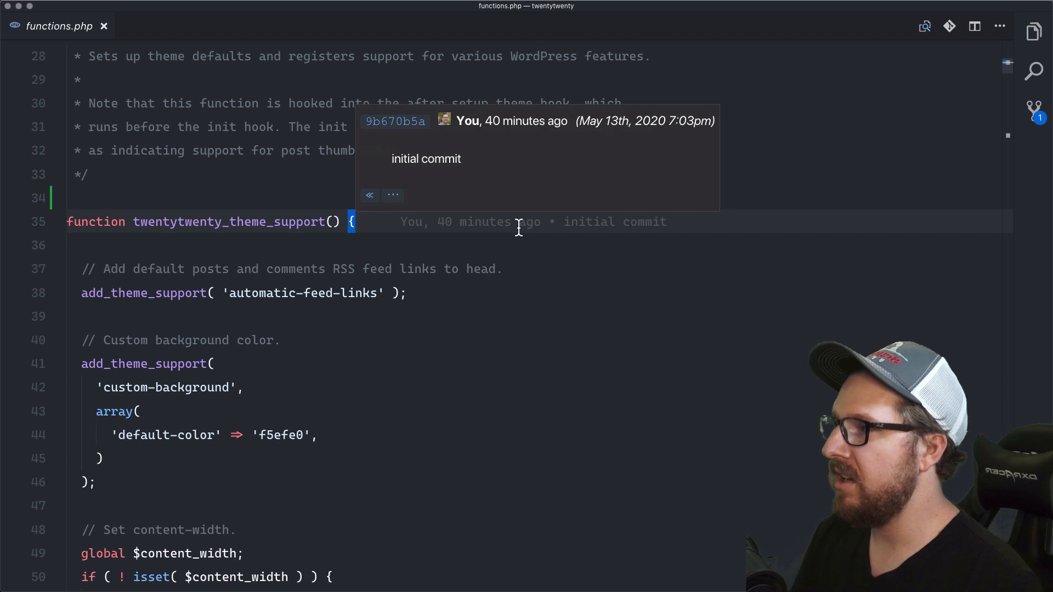
{"action": "double_click", "coordinate": [404, 158]}
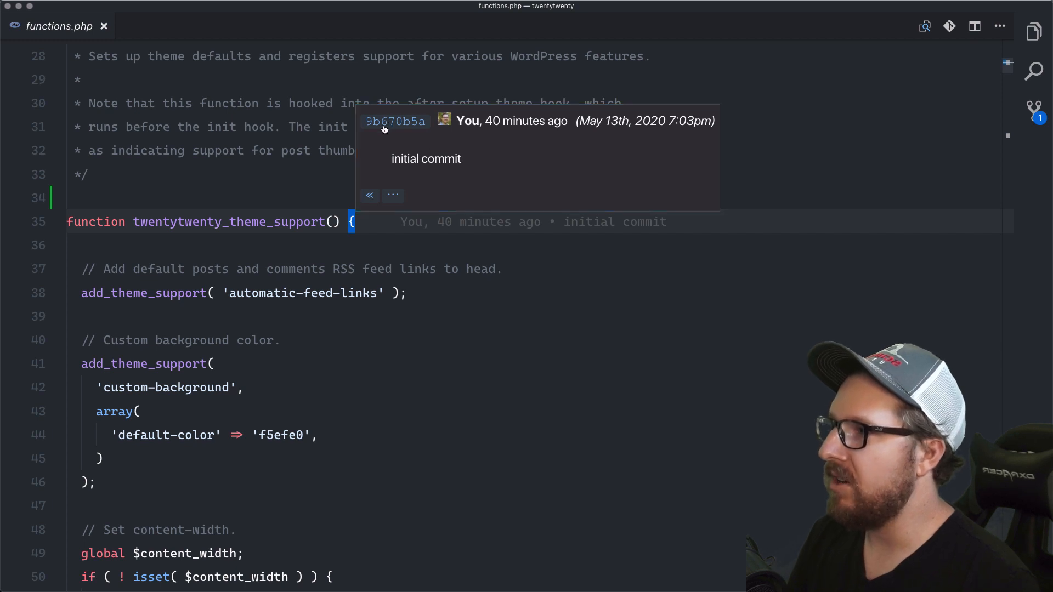
{"action": "left_click", "coordinate": [396, 121]}
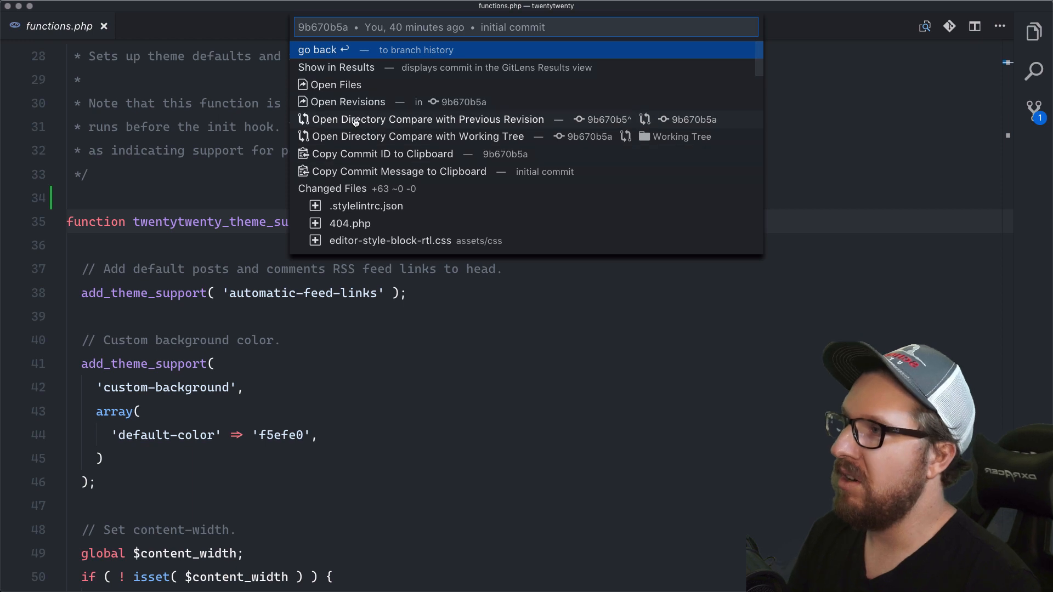
{"action": "mouse_move", "coordinate": [348, 85]}
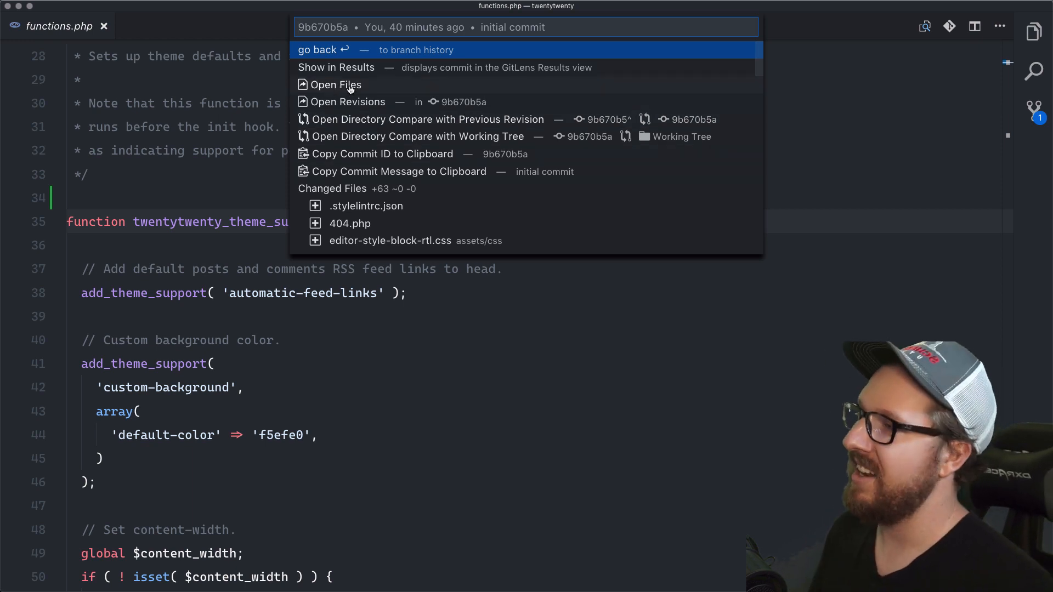
{"action": "mouse_move", "coordinate": [376, 194]}
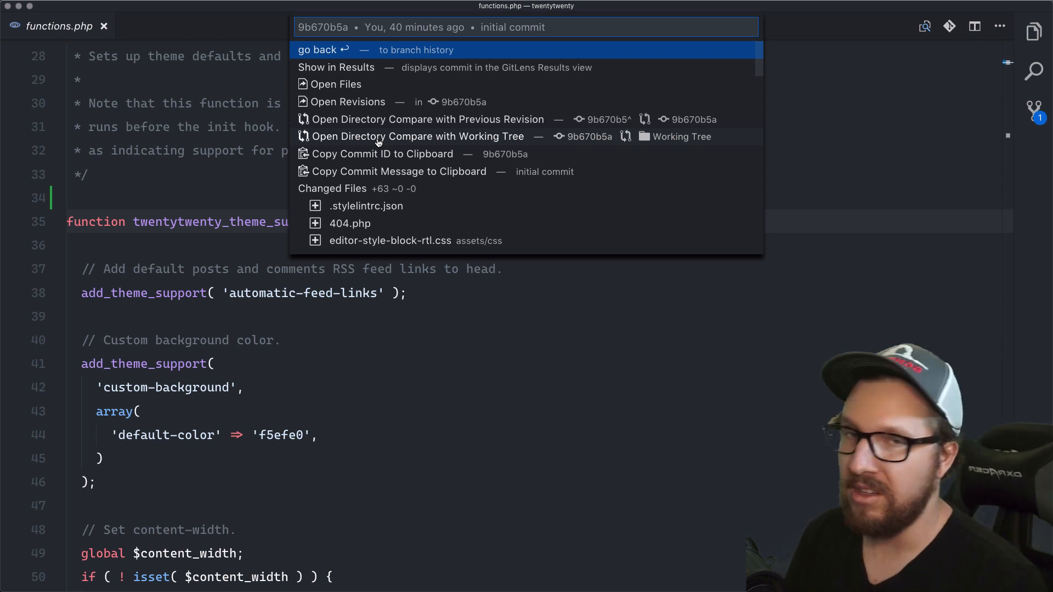
{"action": "key", "text": "Escape"}
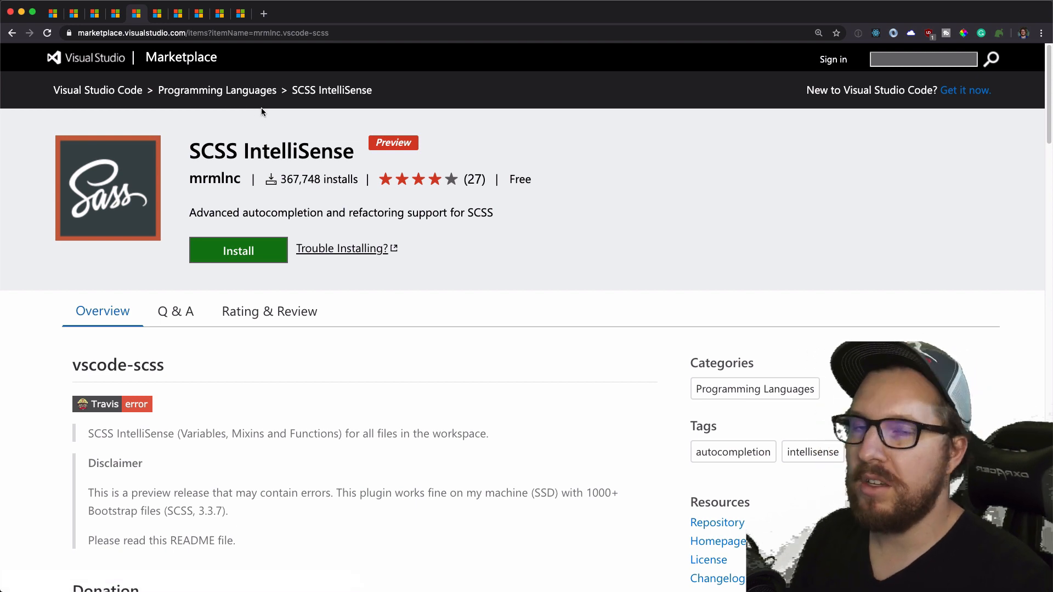
{"action": "key", "text": "Cmd+Tab"}
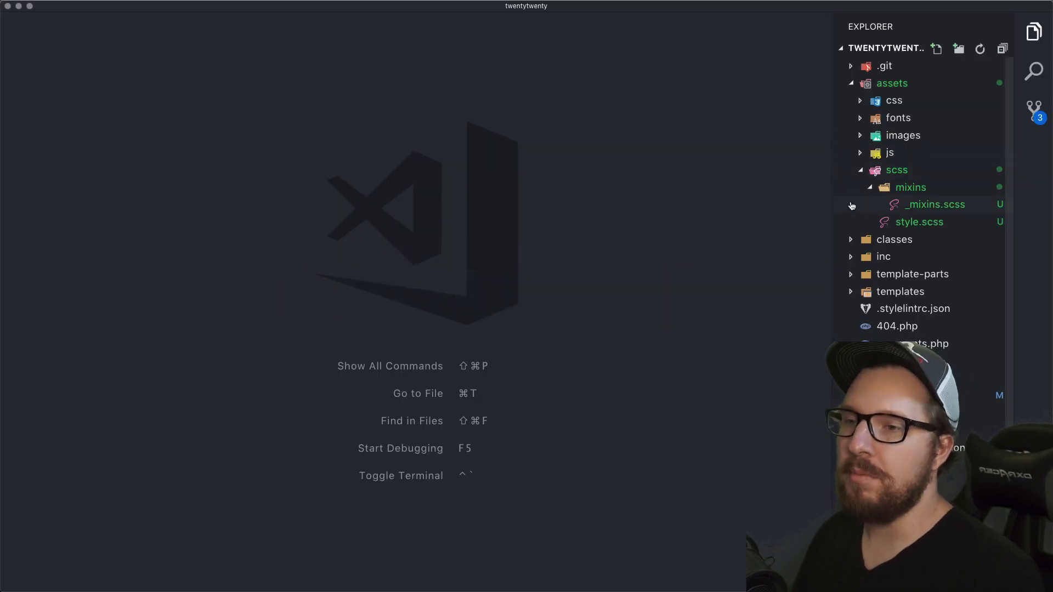
Step: Open style.scss and mixins/_mixins.scss, highlighting the $nerds variable and hello mixin
{"action": "left_click", "coordinate": [919, 221]}
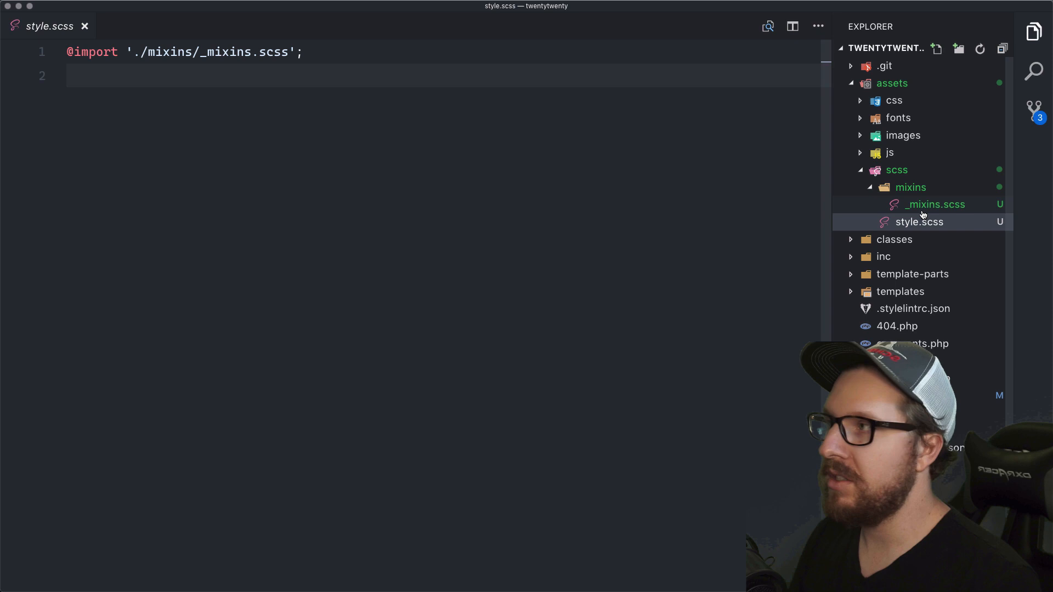
{"action": "left_click", "coordinate": [935, 204]}
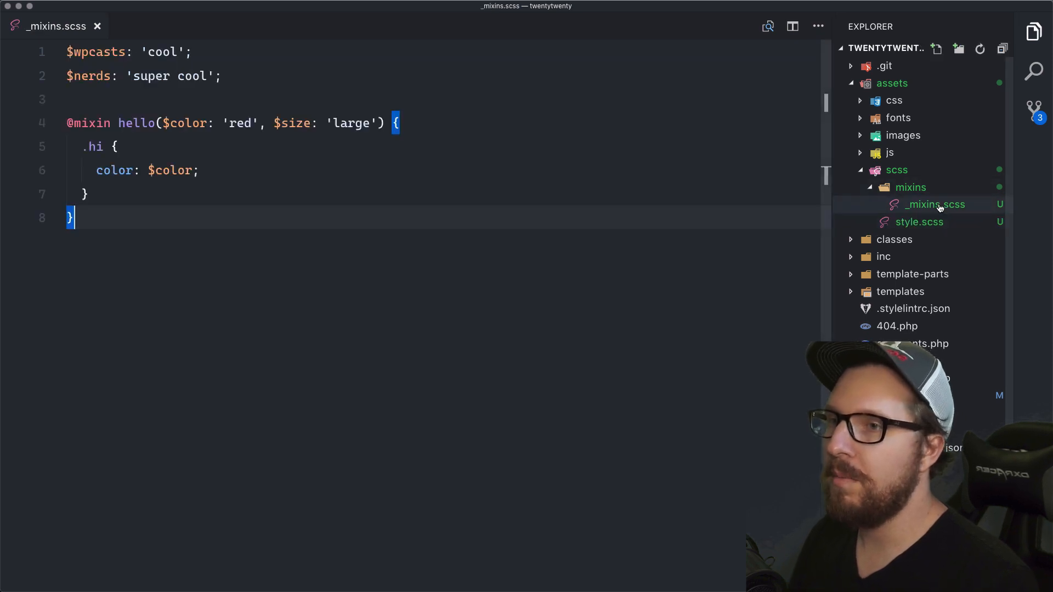
{"action": "left_click", "coordinate": [919, 222]}
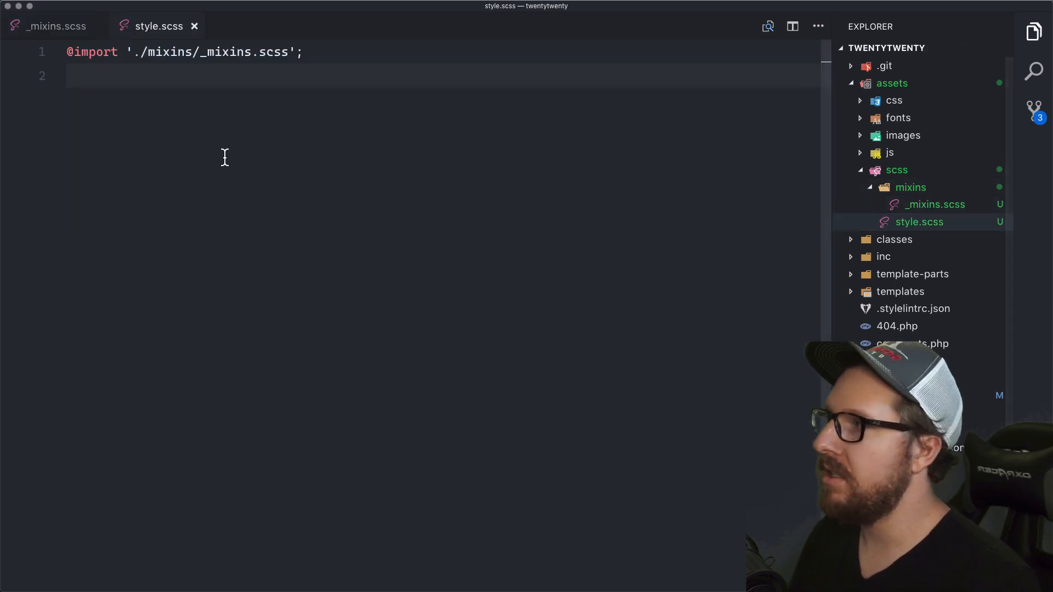
{"action": "left_click", "coordinate": [51, 25]}
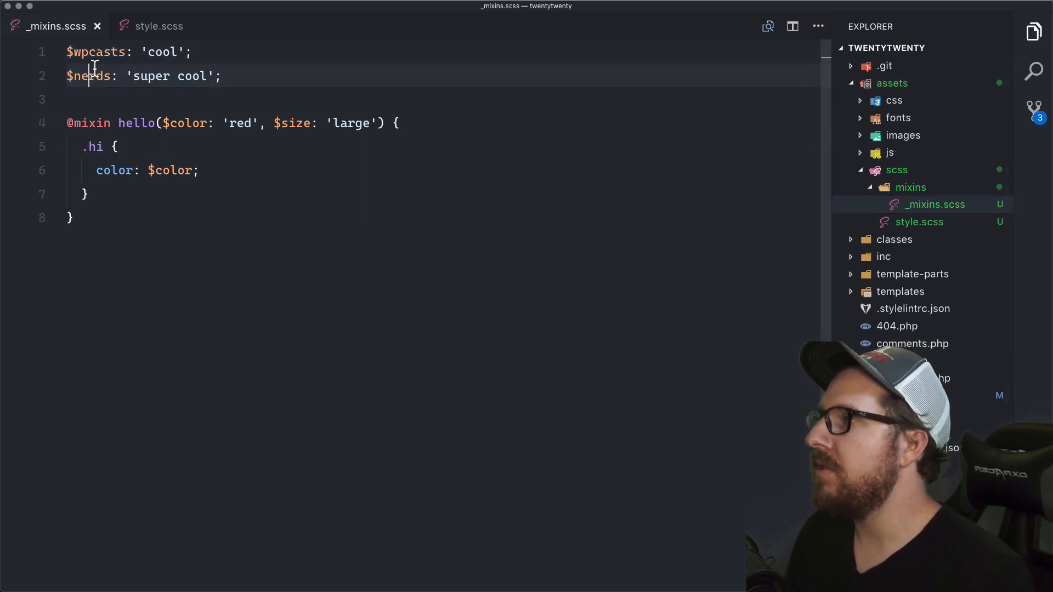
{"action": "double_click", "coordinate": [88, 76]}
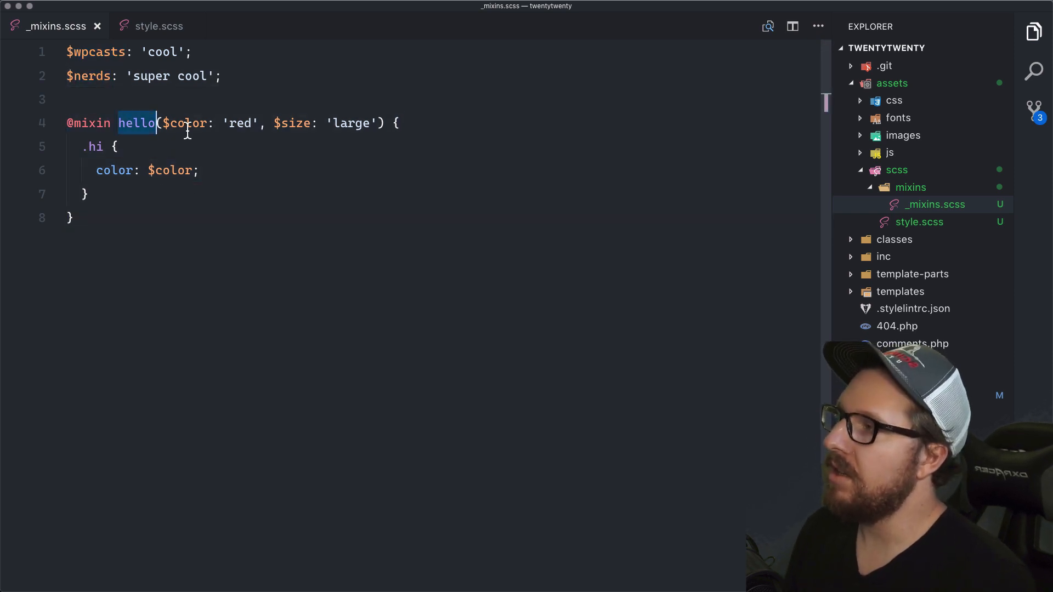
{"action": "double_click", "coordinate": [290, 123]}
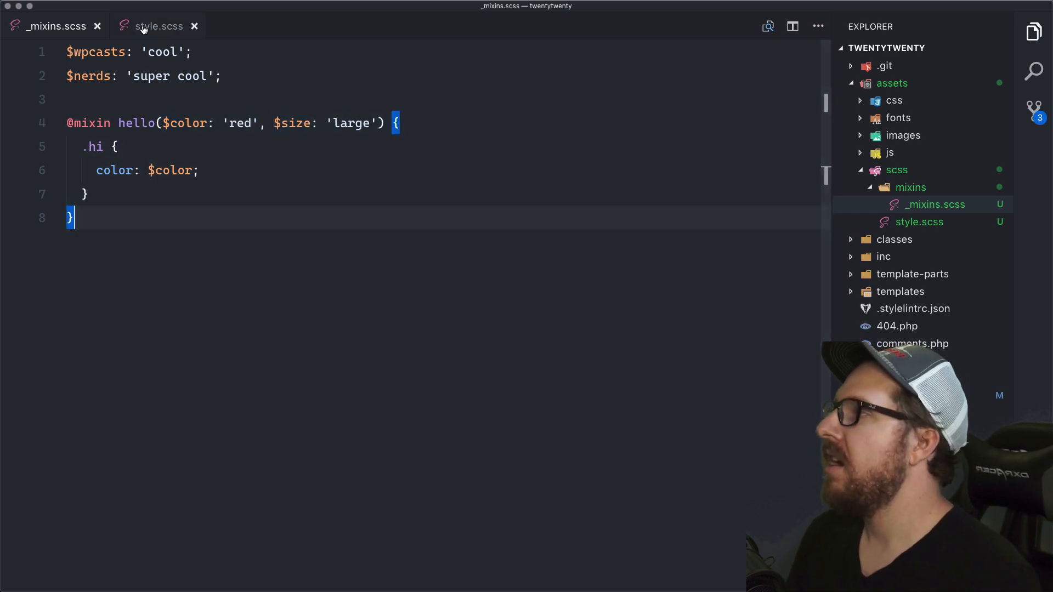
Step: Add a .hi rule in style.scss with content set to the $wpcasts variable
{"action": "left_click", "coordinate": [159, 25]}
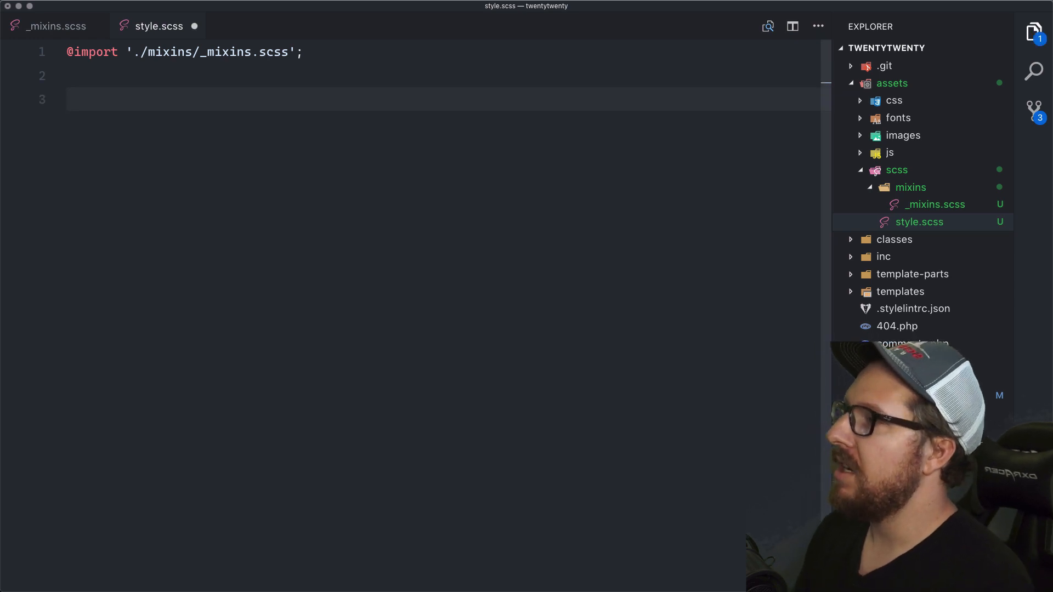
{"action": "type", "text": ".h"}
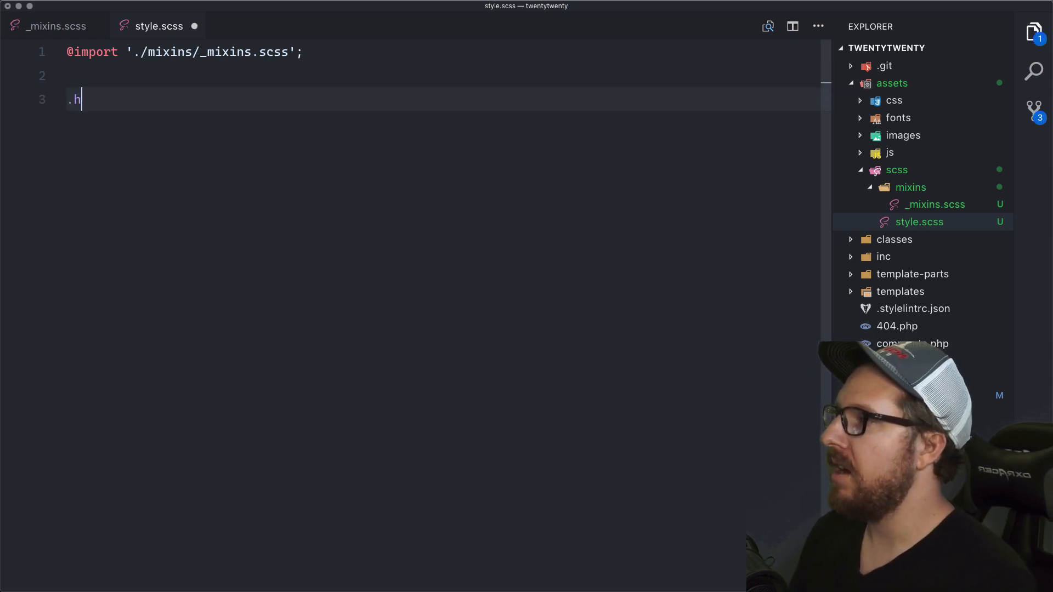
{"action": "type", "text": "i {"}
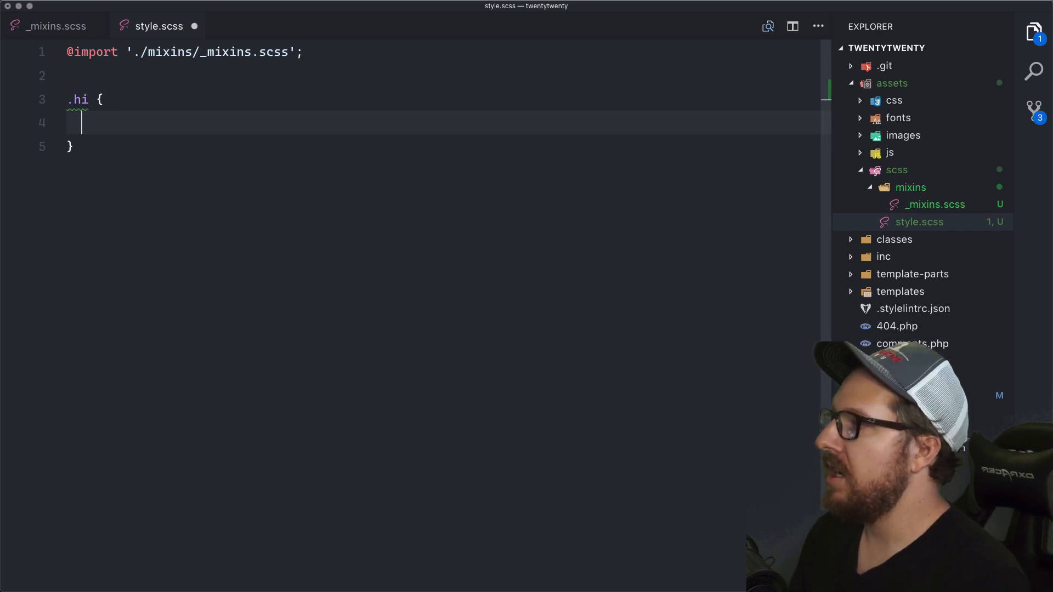
{"action": "type", "text": "content:"}
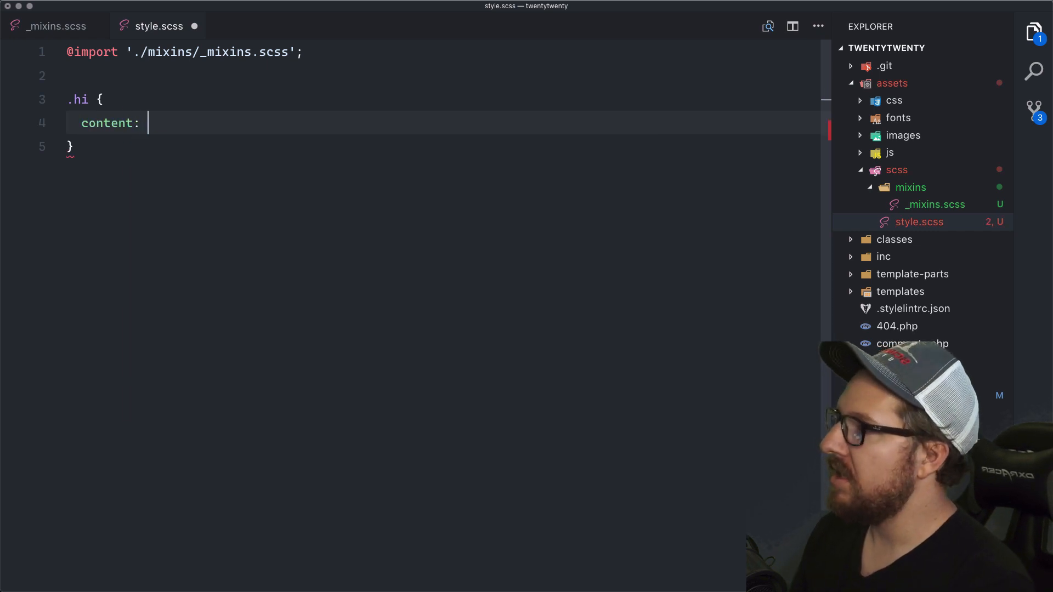
{"action": "type", "text": "$w"}
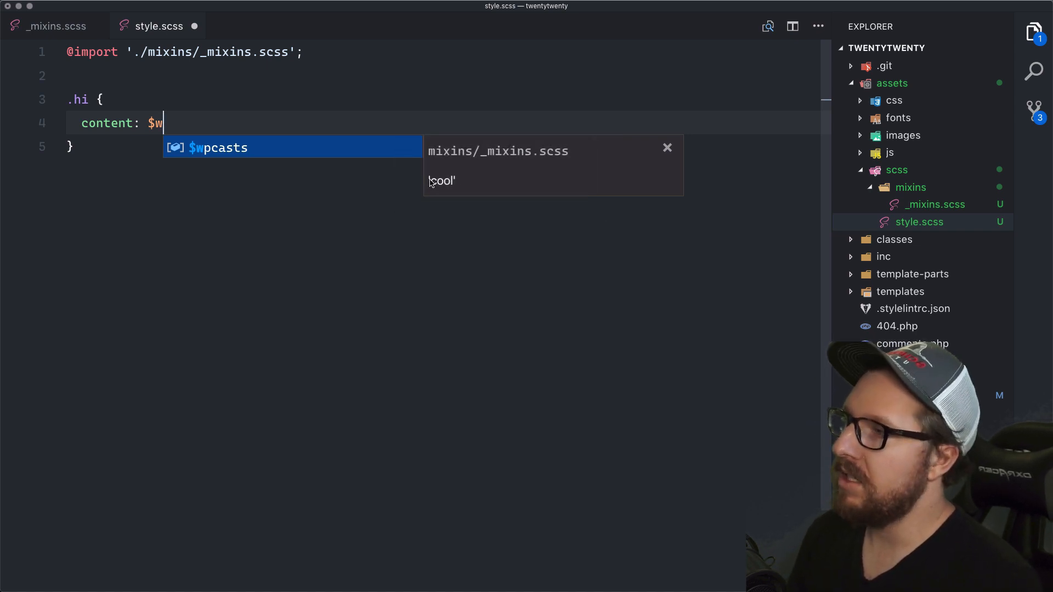
{"action": "type", "text": "pcasts;"}
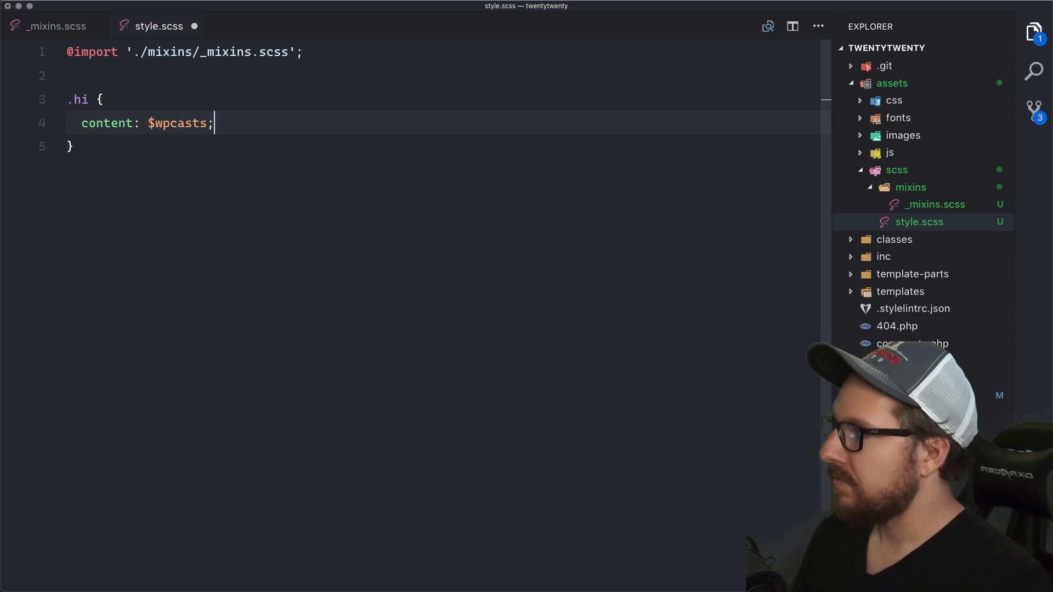
Step: Include the hello mixin in .hi and jump to its definition in _mixins.scss
{"action": "type", "text": "@#"}
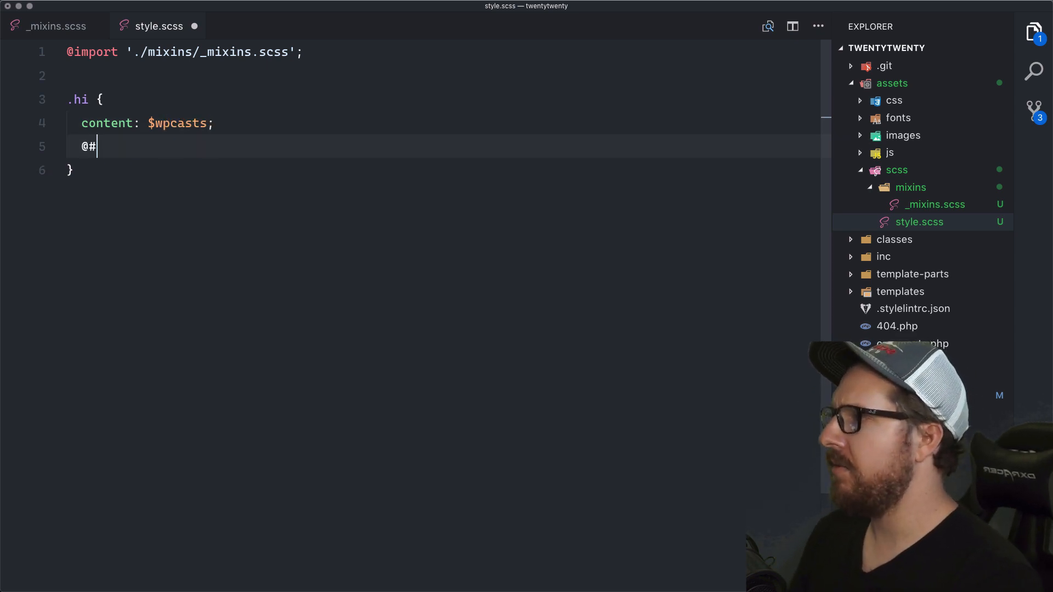
{"action": "type", "text": "include"}
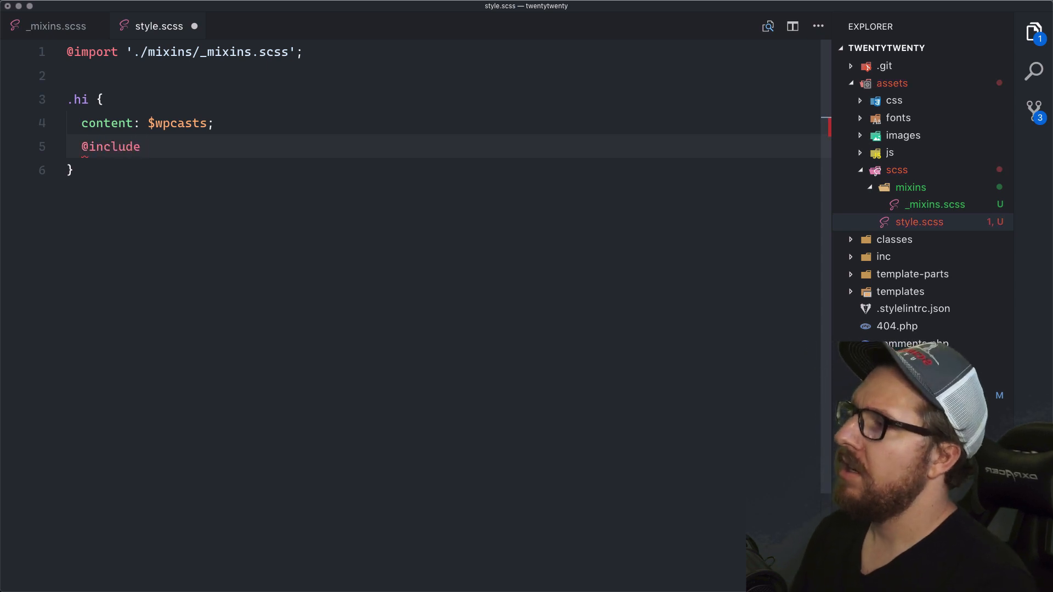
{"action": "type", "text": "he"}
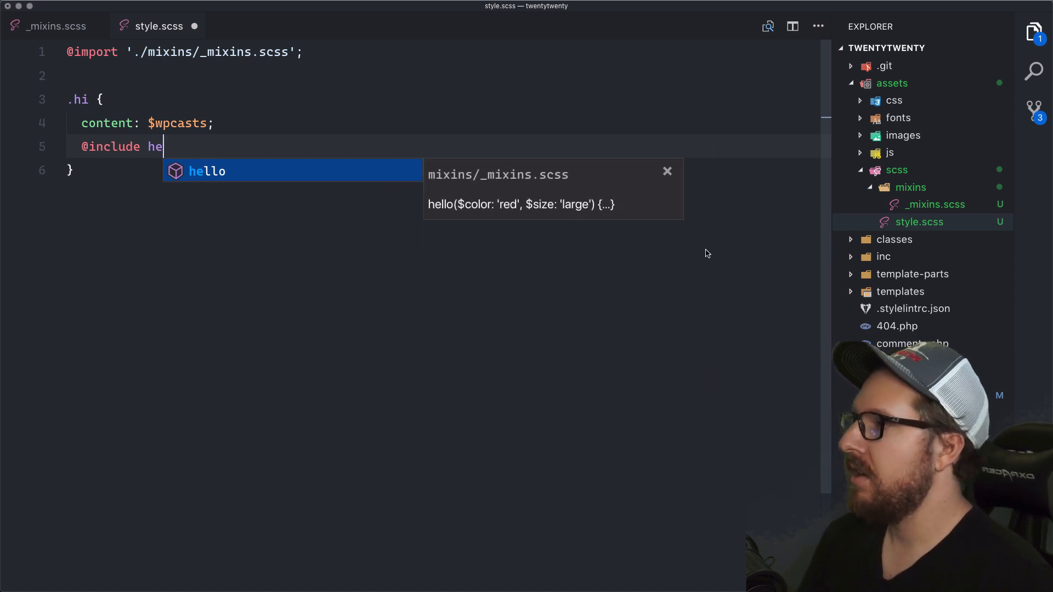
{"action": "key", "text": "Tab"}
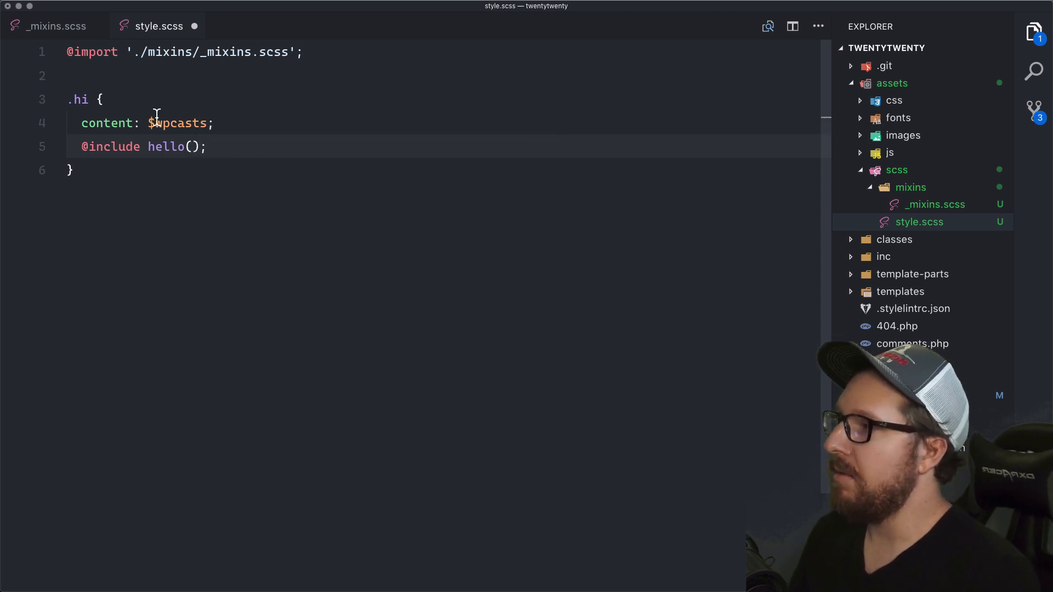
{"action": "left_click", "coordinate": [58, 26]}
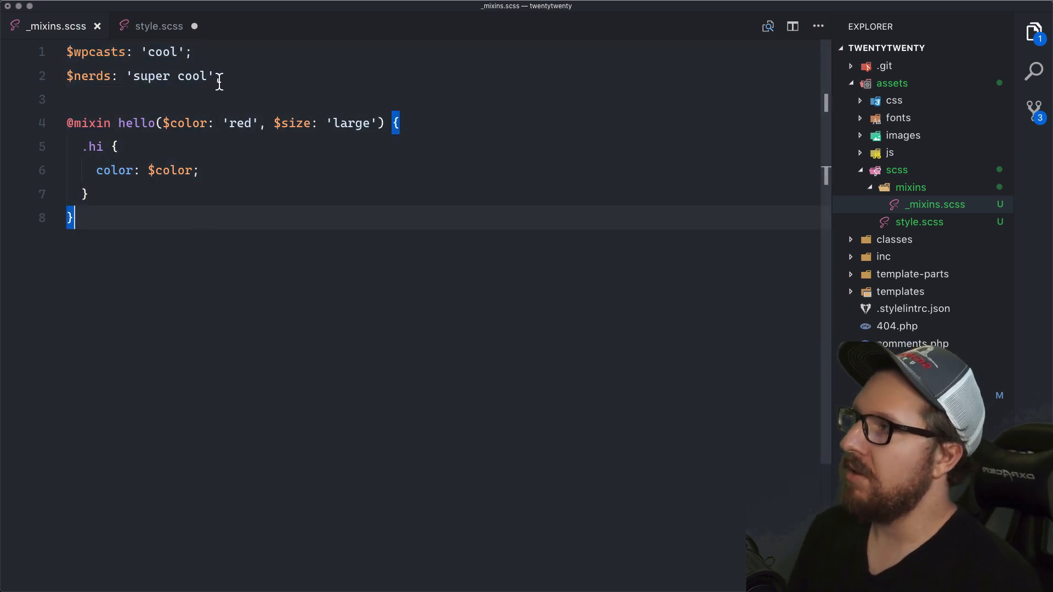
{"action": "left_click", "coordinate": [159, 26]}
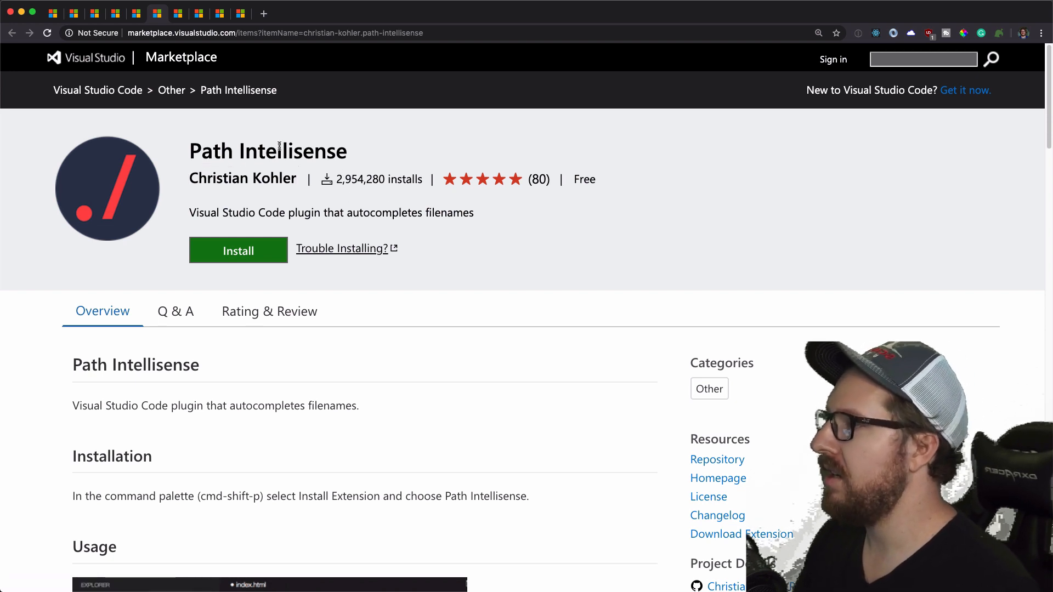
Step: View the Path Intellisense Marketplace listing and return to the editor
{"action": "key", "text": "cmd+tab"}
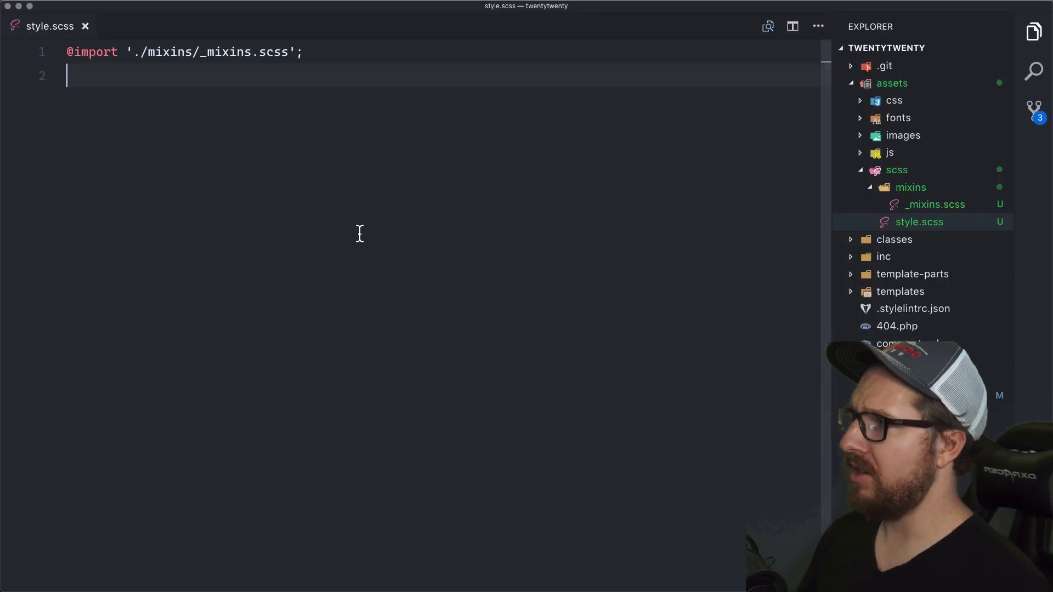
{"action": "mouse_move", "coordinate": [134, 57]}
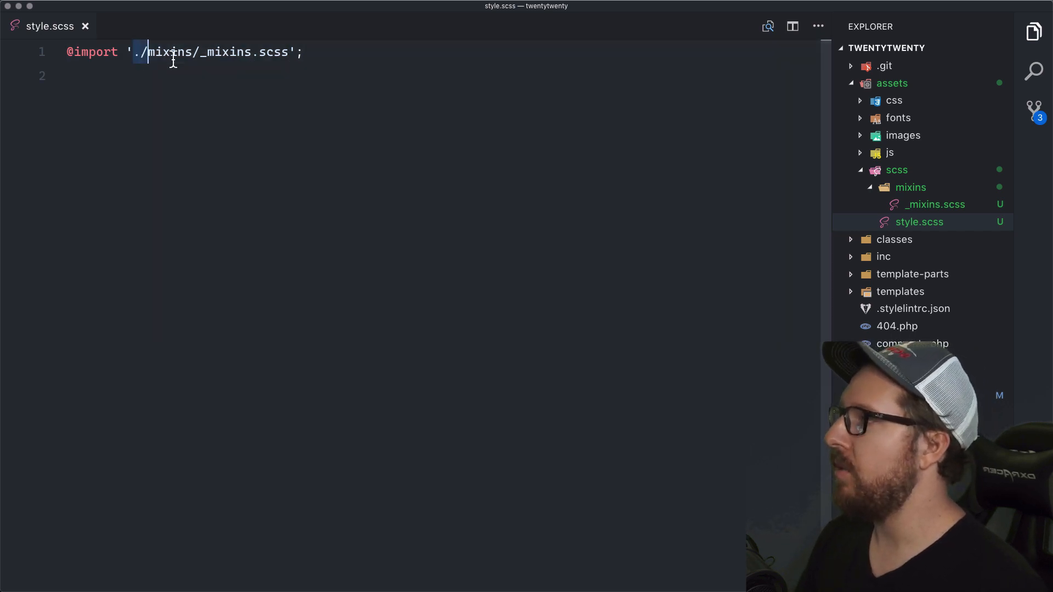
{"action": "left_click_drag", "start_coordinate": [141, 53], "coordinate": [290, 53]}
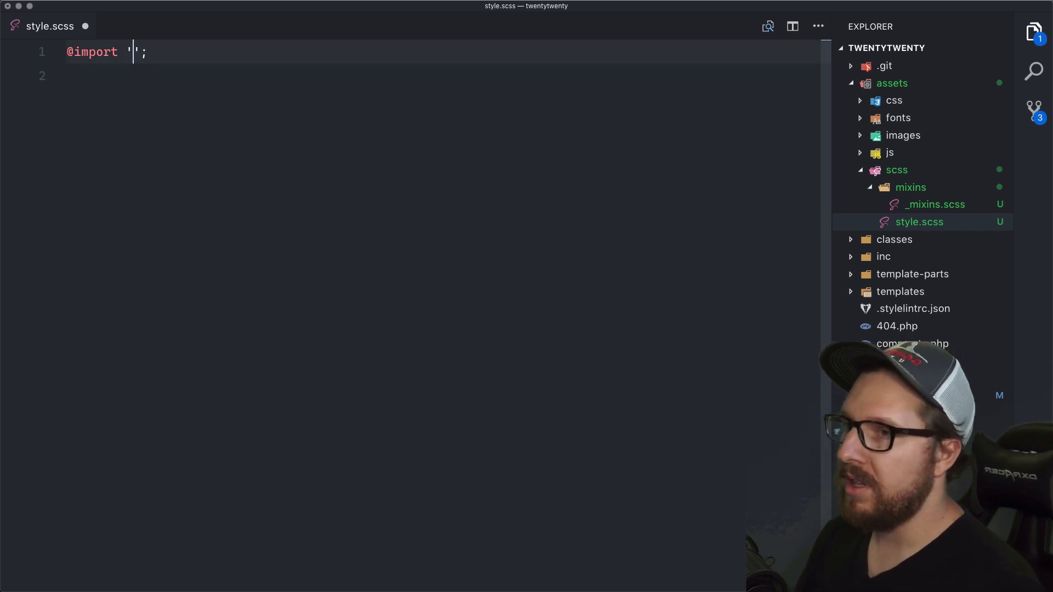
{"action": "type", "text": "./"}
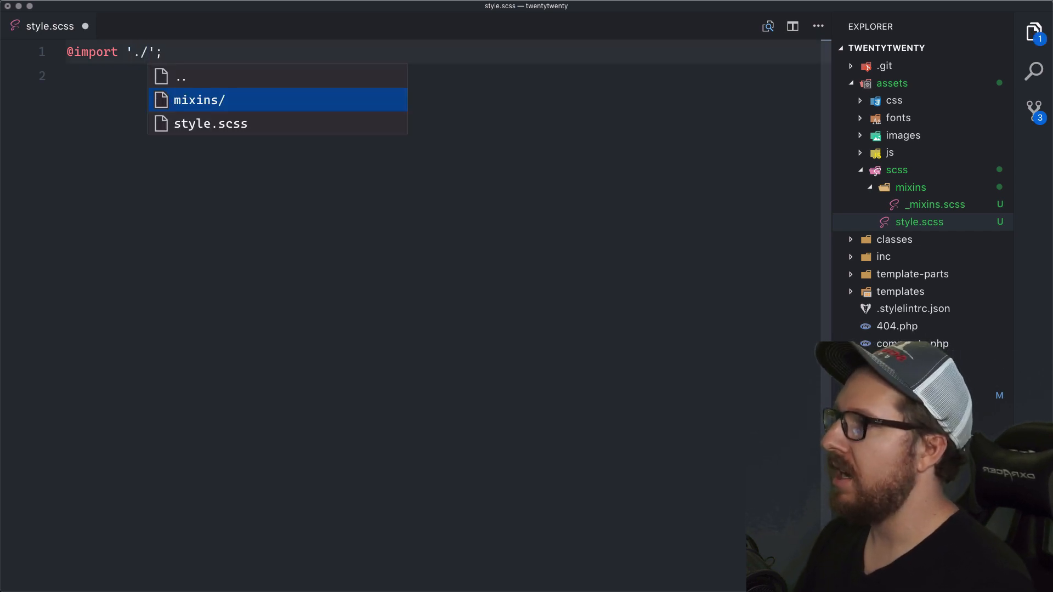
{"action": "key", "text": "Escape"}
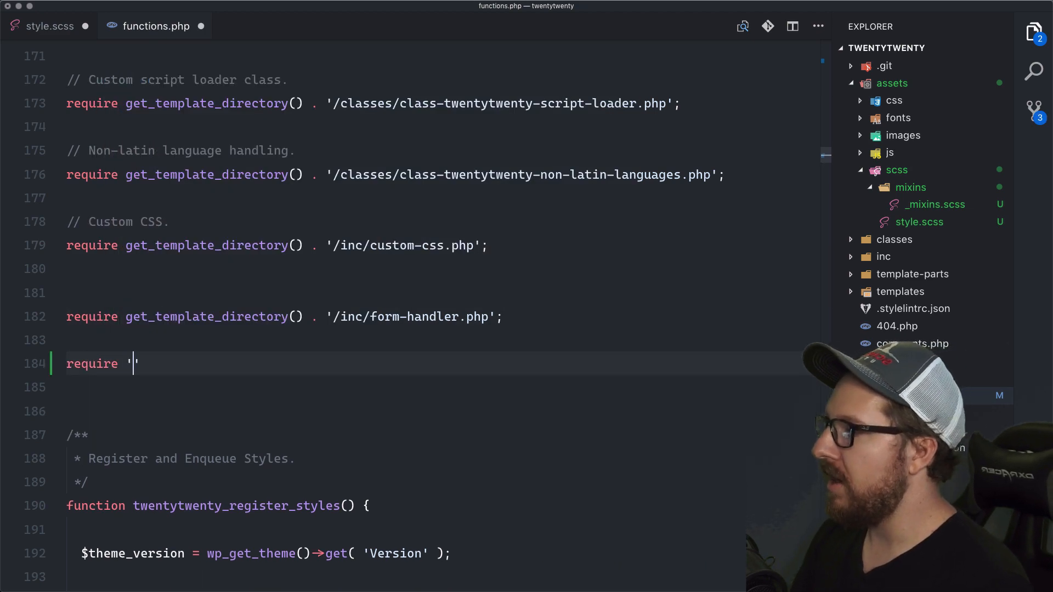
Step: Complete the trial require path to ../twentytwenty/ using Path Intellisense suggestions
{"action": "type", "text": "../"}
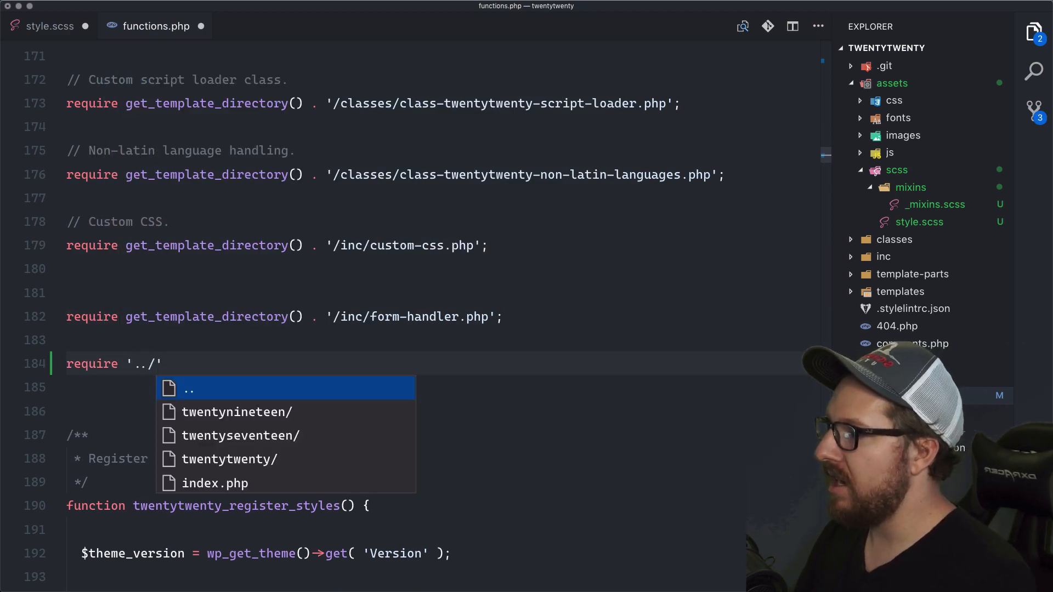
{"action": "left_click", "coordinate": [228, 460]}
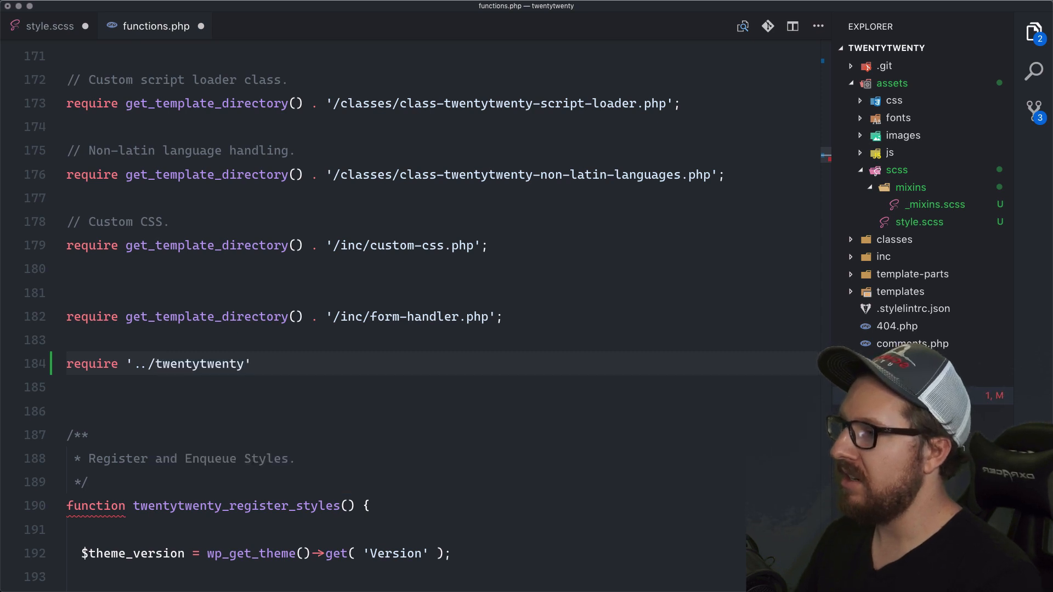
{"action": "type", "text": "/"}
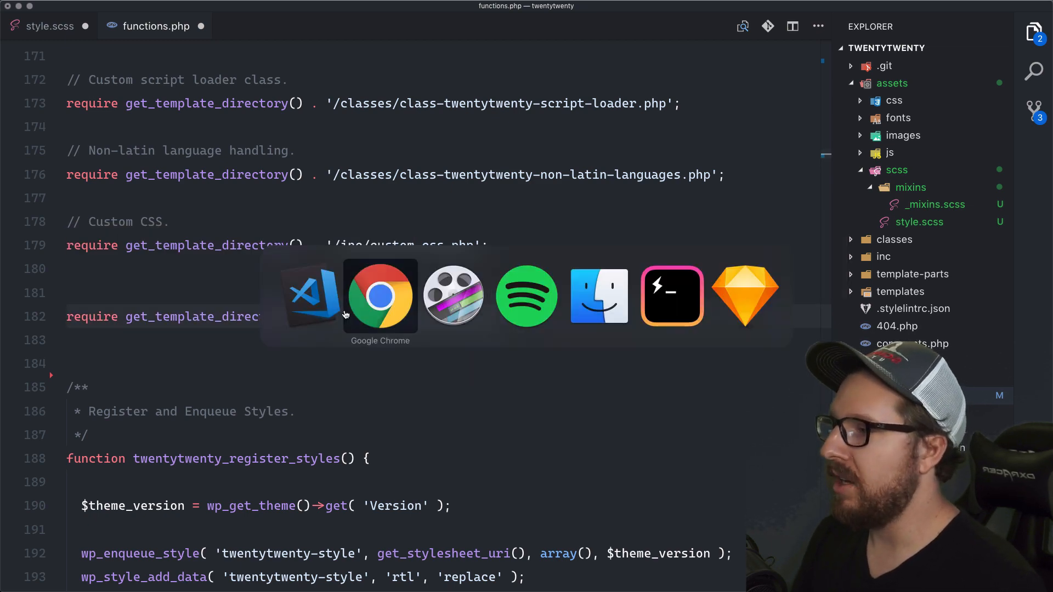
Step: Switch to footer.php and fold the site-footer element
{"action": "left_click", "coordinate": [379, 295]}
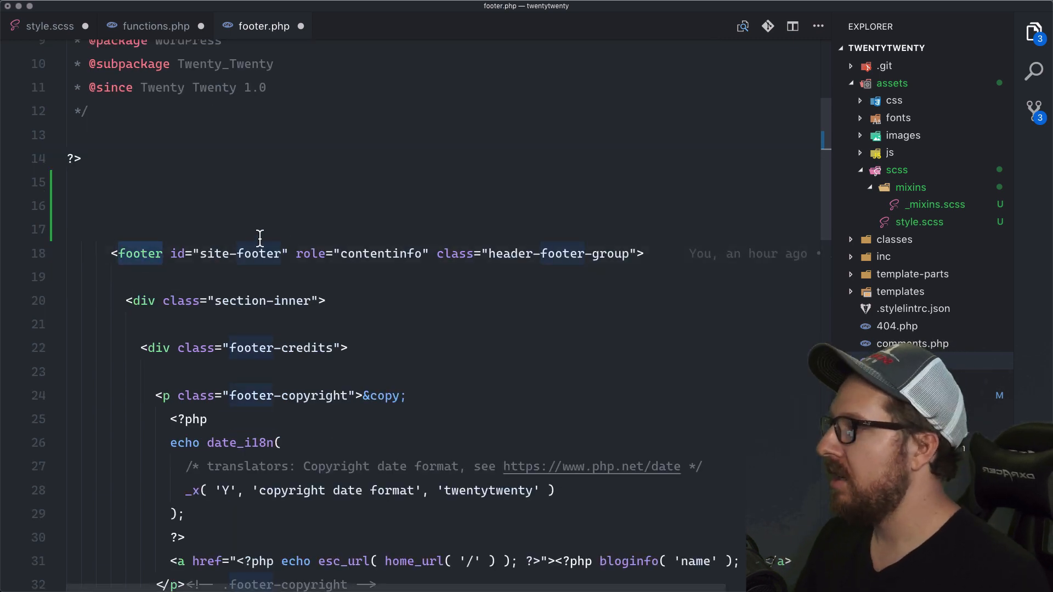
{"action": "left_click", "coordinate": [57, 253]}
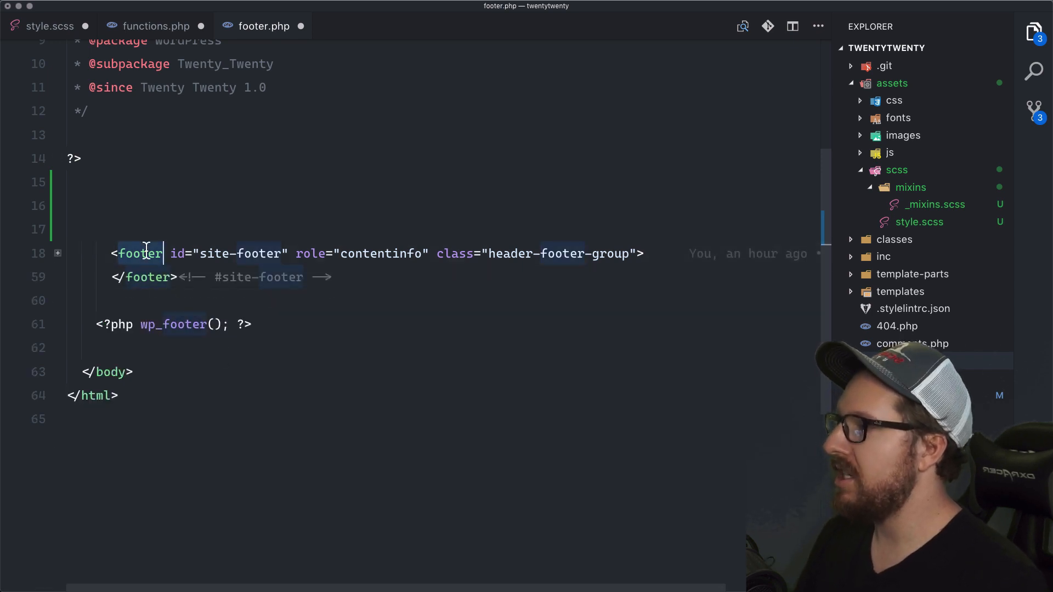
{"action": "type", "text": "div"}
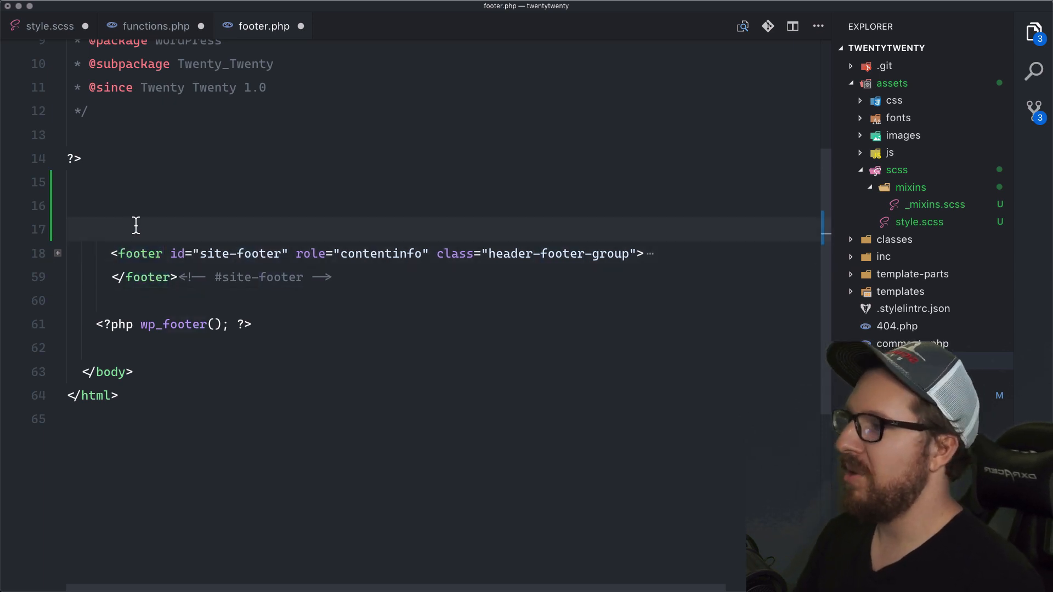
Step: Add an <h1></h1> pair and rename it to h6 then h7 via Auto Rename Tag
{"action": "type", "text": "<h1></h1>"}
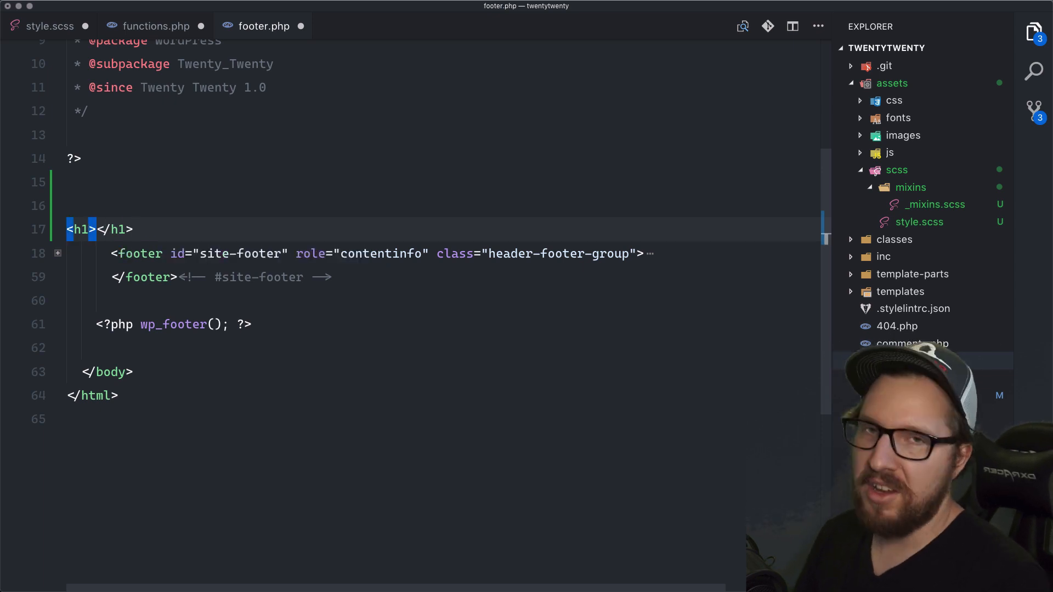
{"action": "type", "text": "6"}
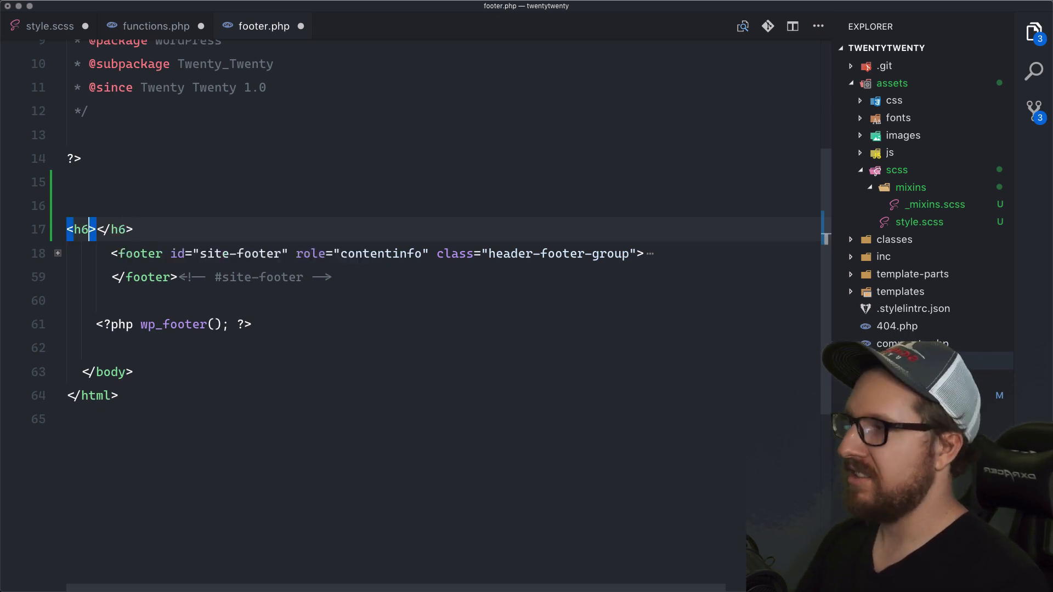
{"action": "type", "text": "7"}
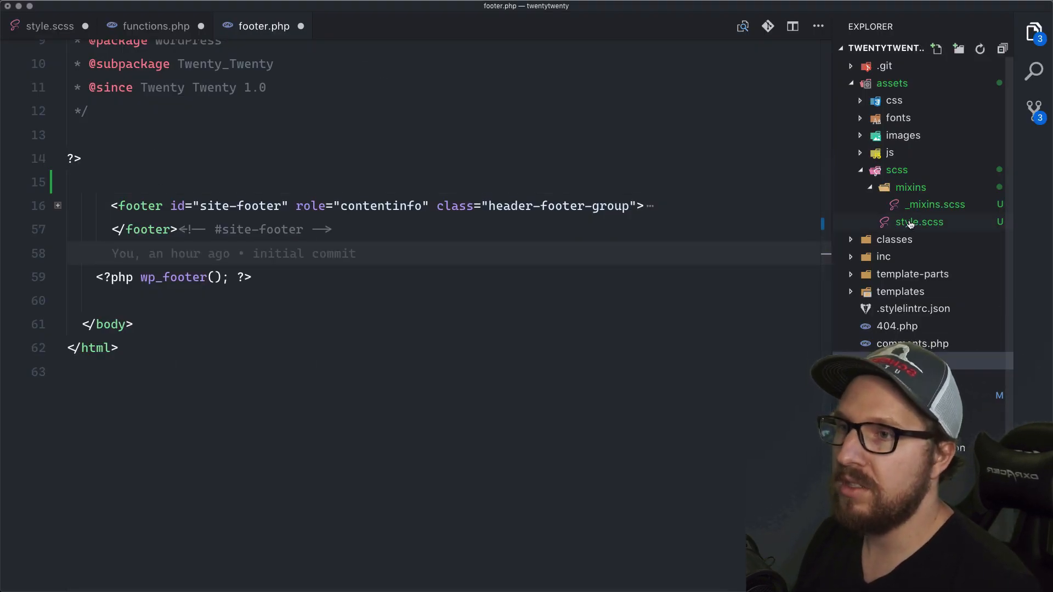
Step: Reopen _mixins.scss from the Explorer with the hello mixin selected
{"action": "left_click", "coordinate": [934, 205]}
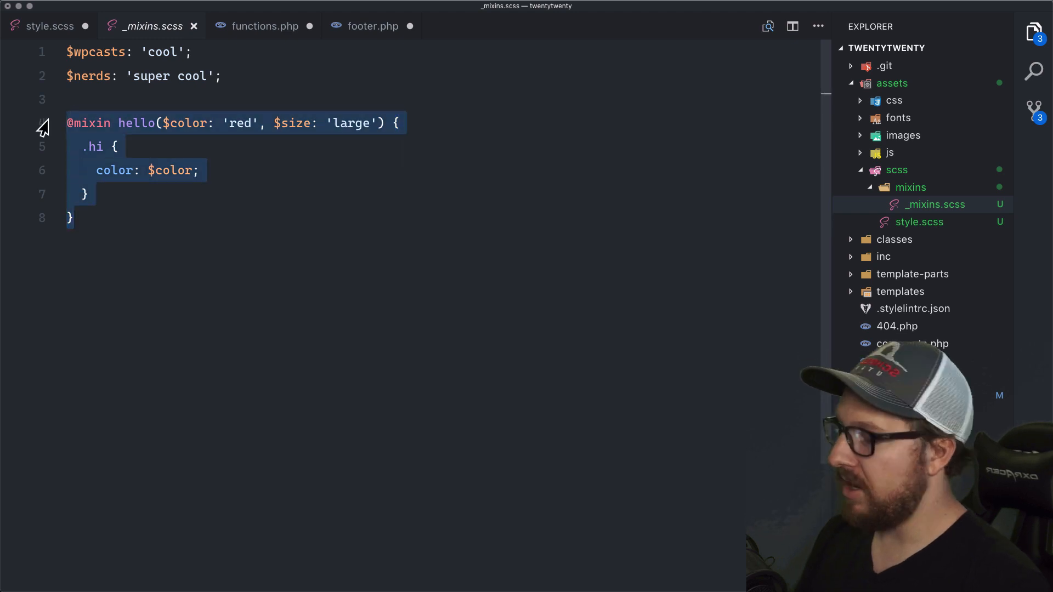
Step: Run Polacode on the hello mixin, save it as code.png on the Desktop, and check it in Finder
{"action": "key", "text": "cmd+shift+p"}
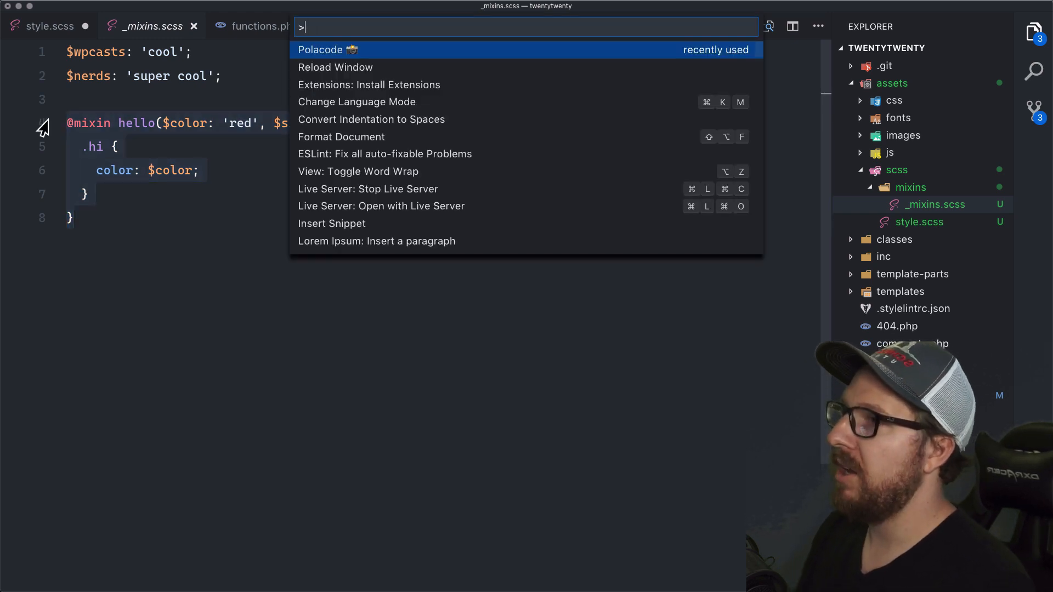
{"action": "left_click", "coordinate": [327, 49]}
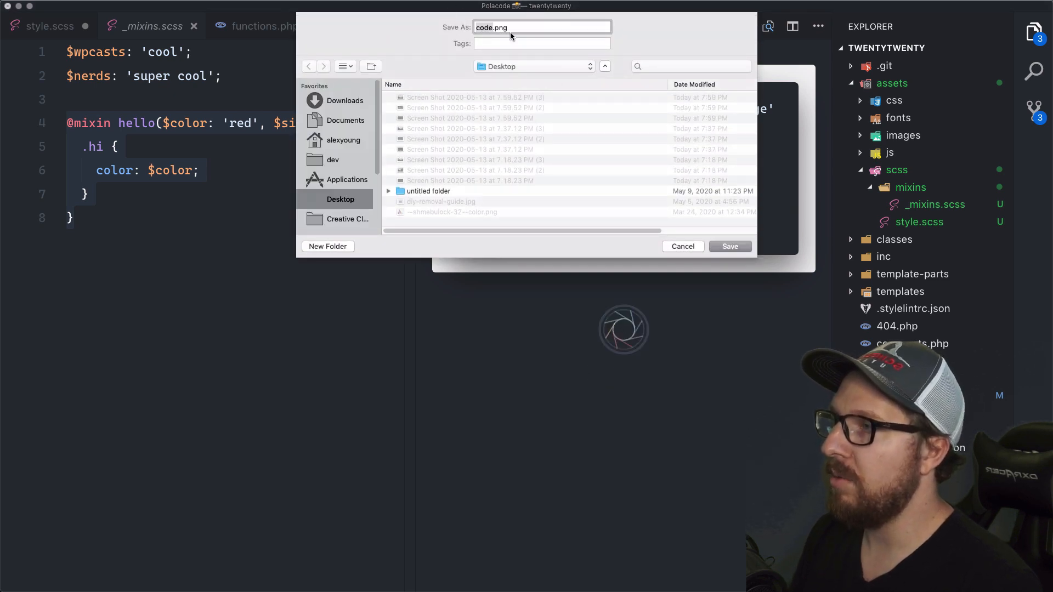
{"action": "left_click", "coordinate": [682, 246]}
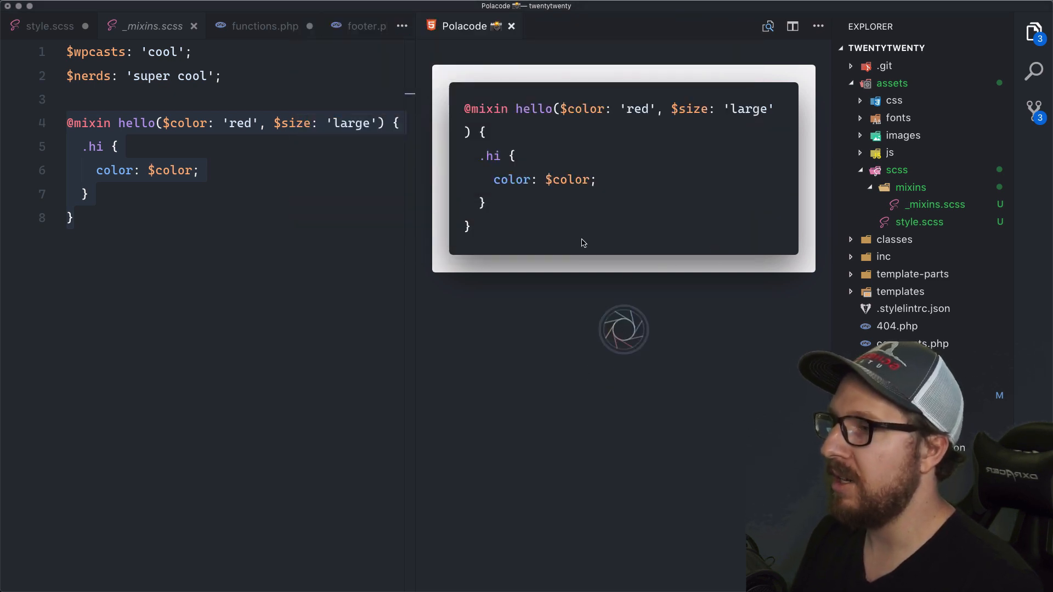
{"action": "type", "text": "fin"}
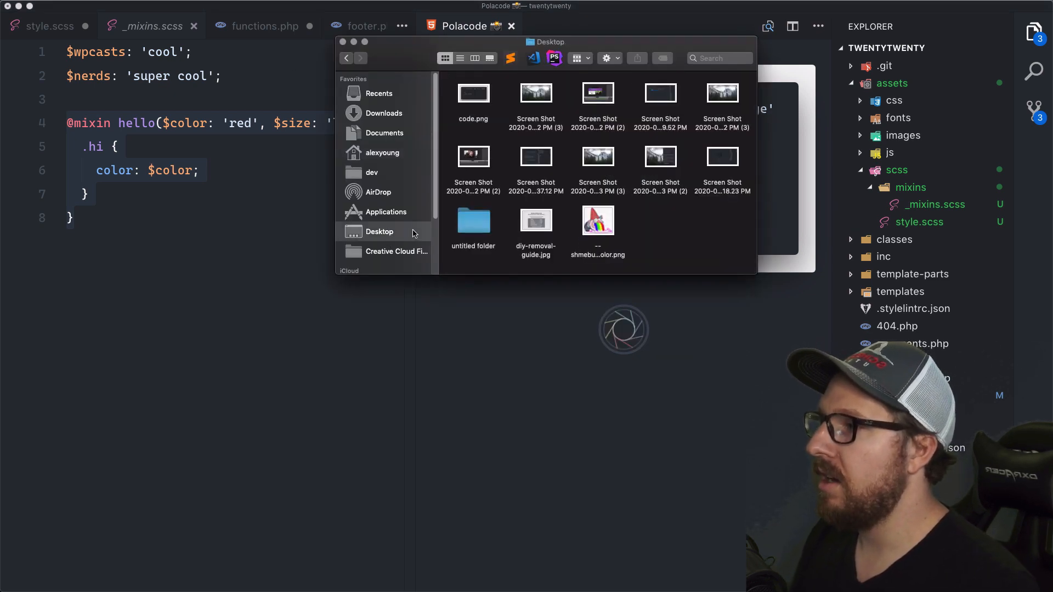
{"action": "double_click", "coordinate": [473, 92]}
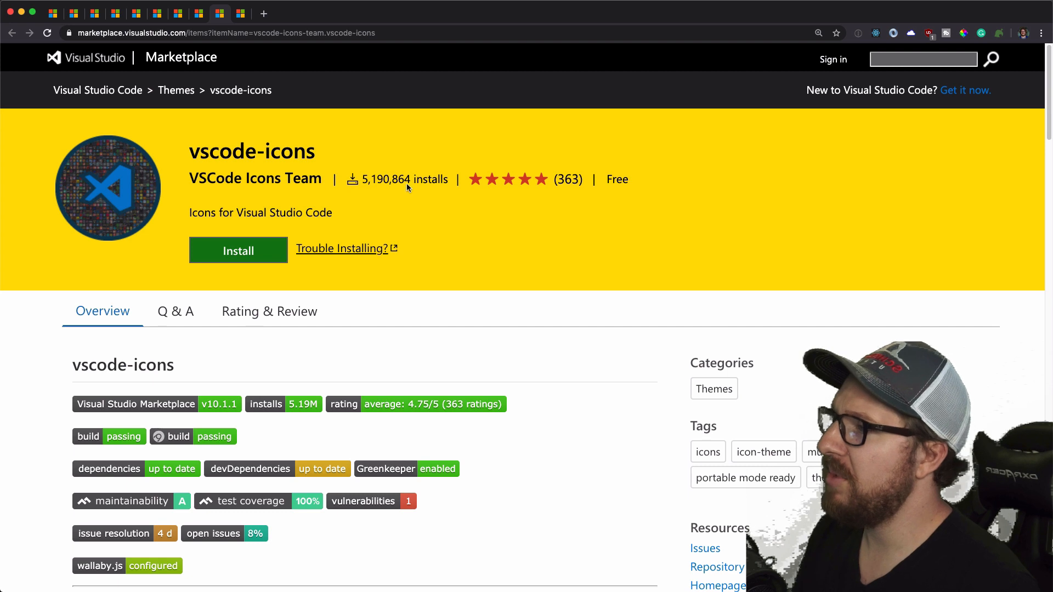
{"action": "mouse_move", "coordinate": [448, 215]}
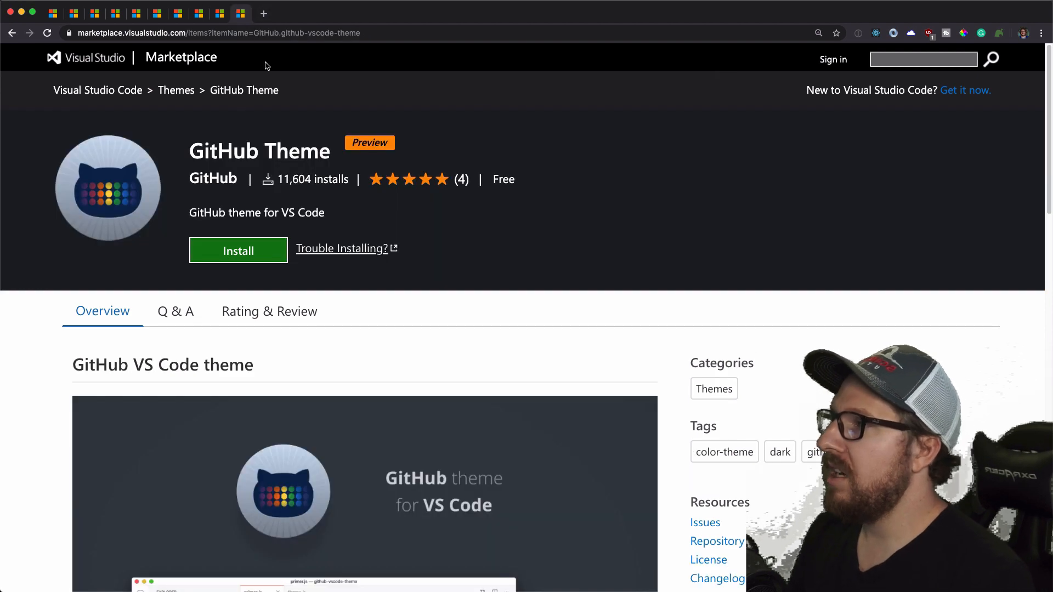
{"action": "mouse_move", "coordinate": [479, 127]}
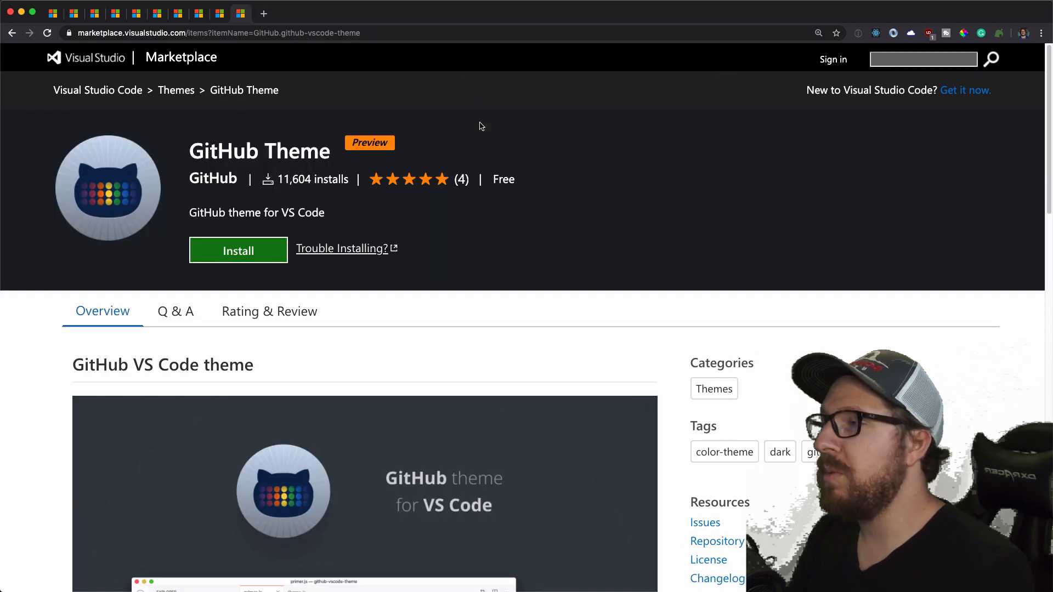
{"action": "mouse_move", "coordinate": [387, 122]}
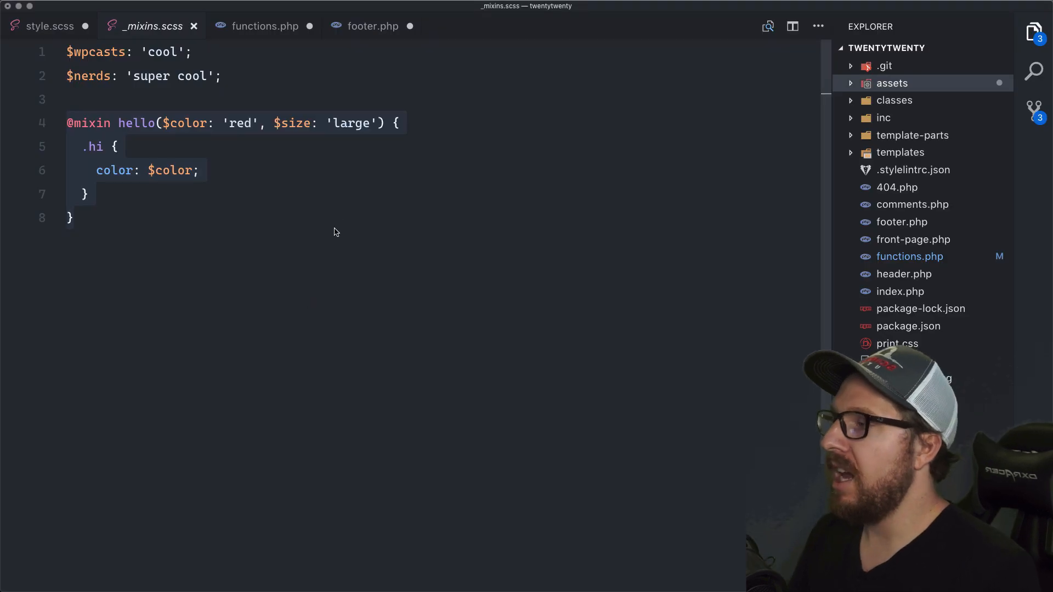
{"action": "left_click_drag", "start_coordinate": [67, 123], "coordinate": [72, 223]}
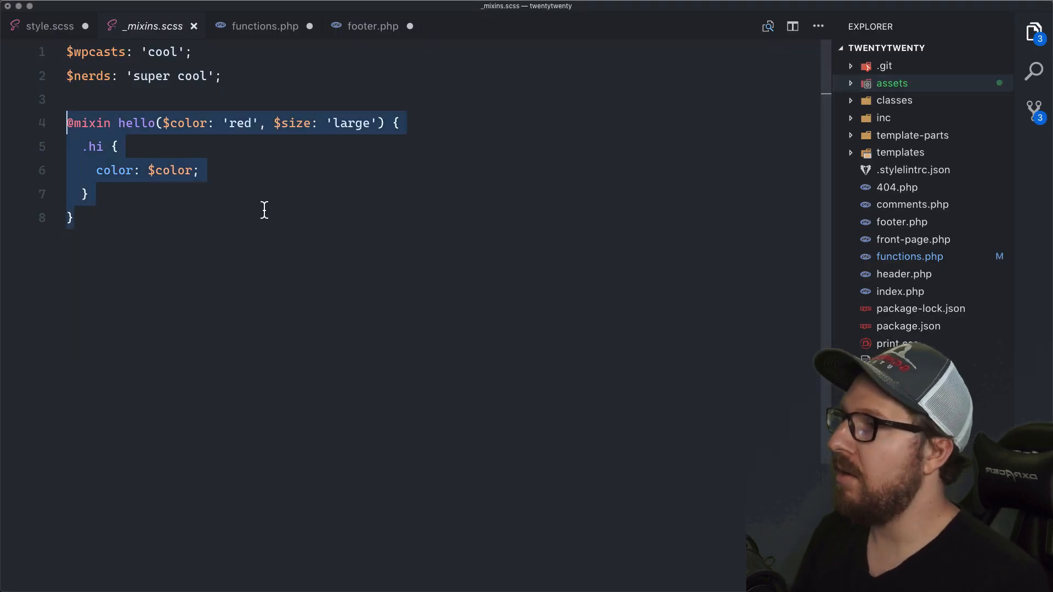